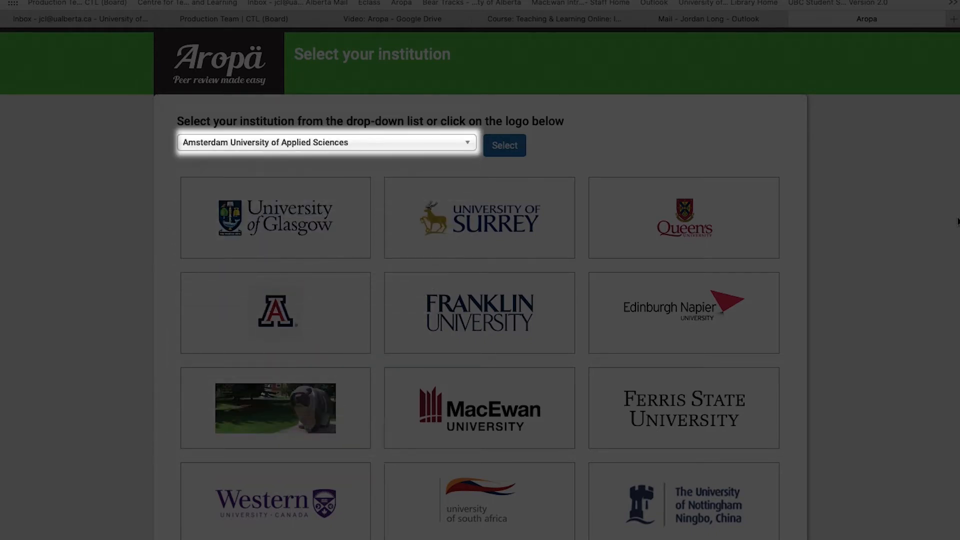
Step: Log in to Aropä through the University of Alberta institution account
click(504, 146)
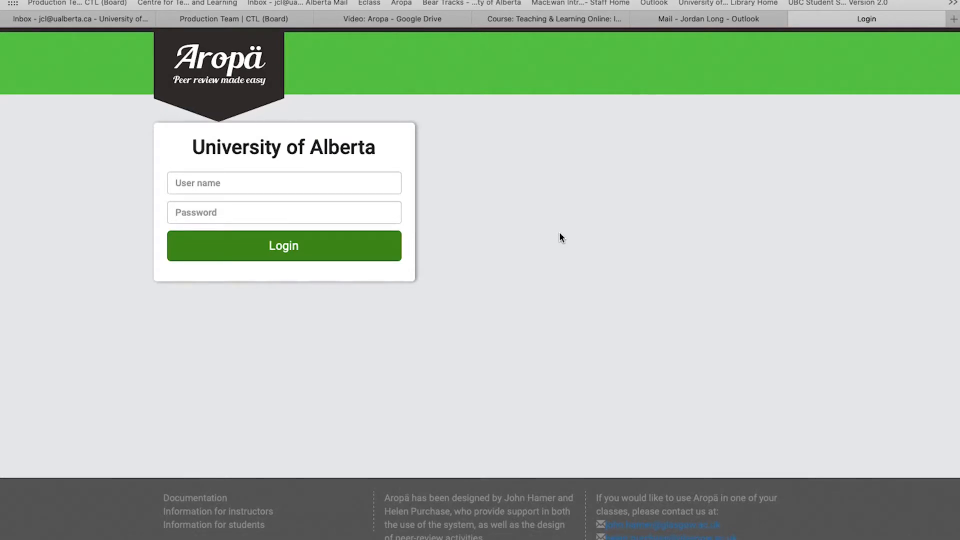
click(283, 246)
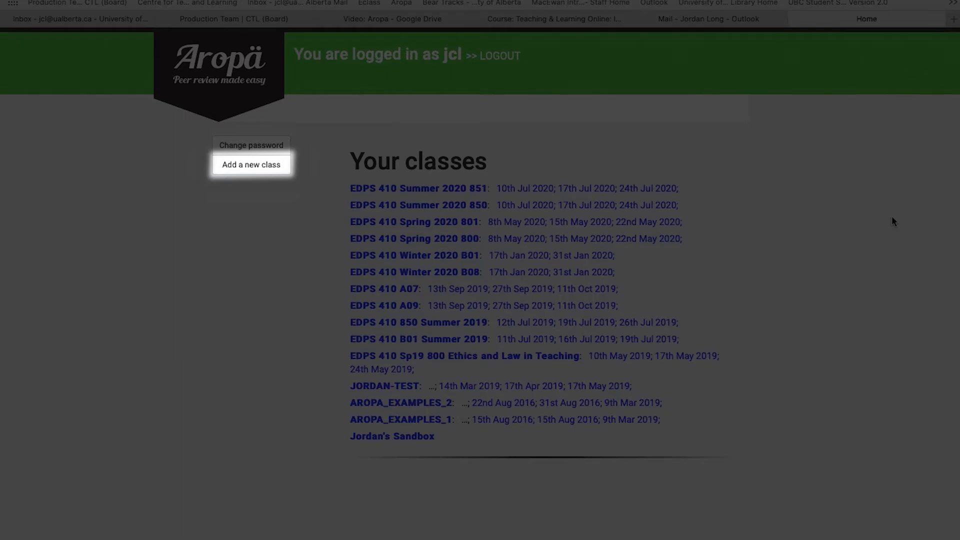
click(250, 164)
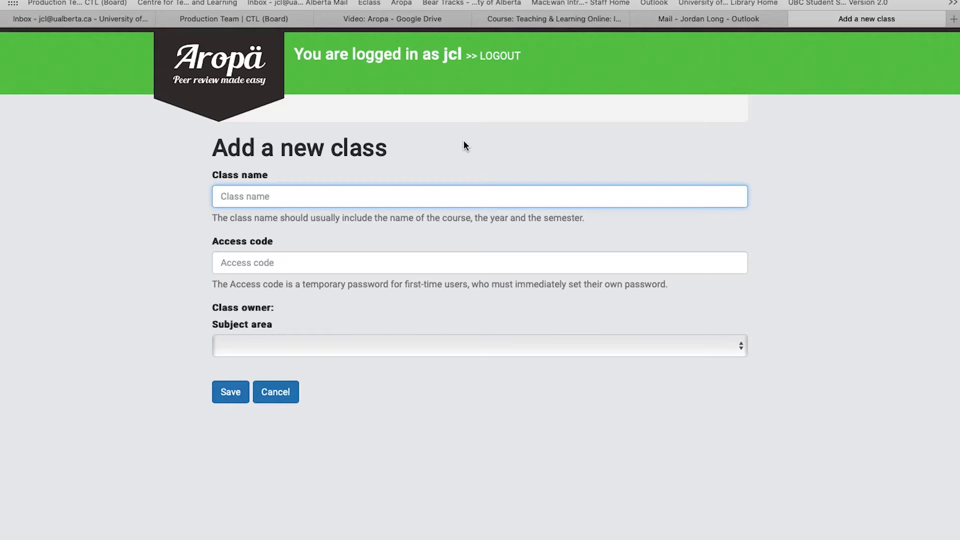
text(Sandbox)
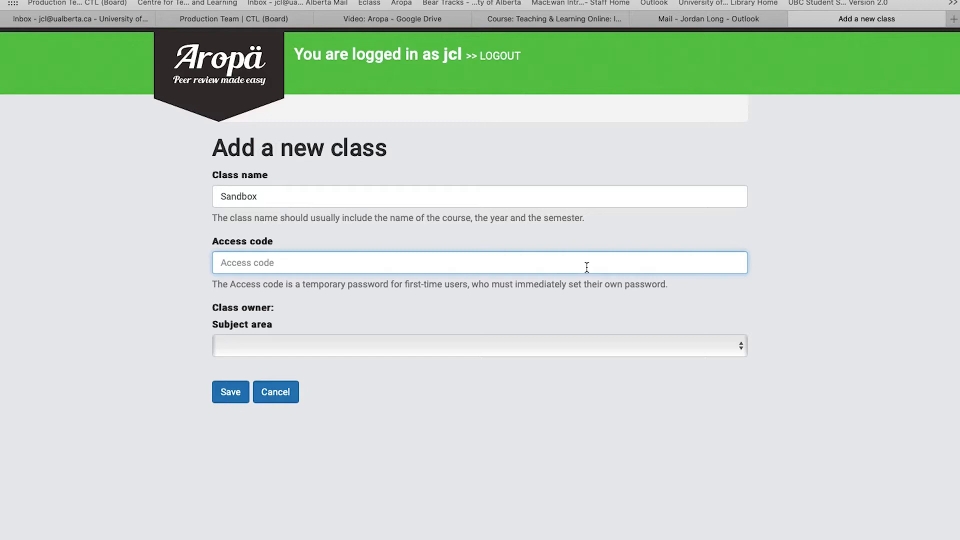
text(100)
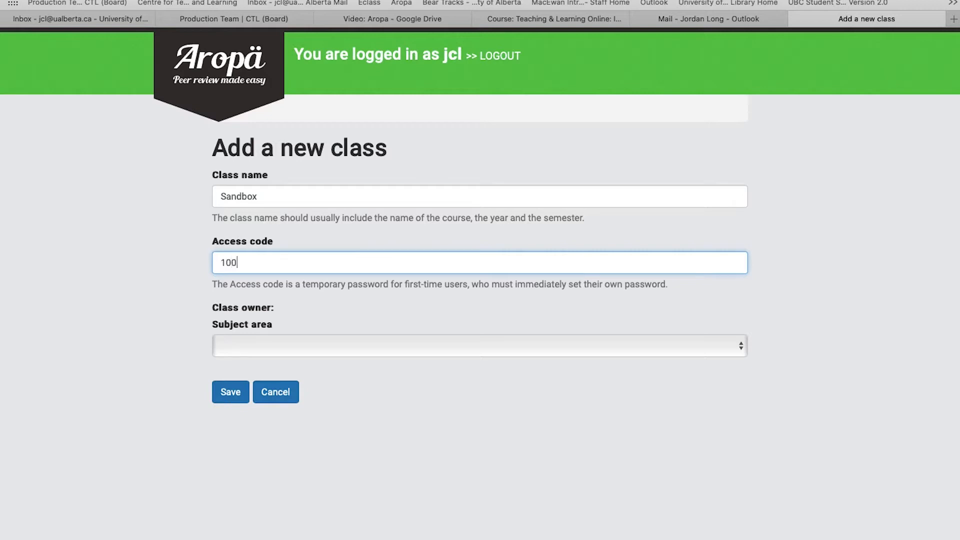
text(2020)
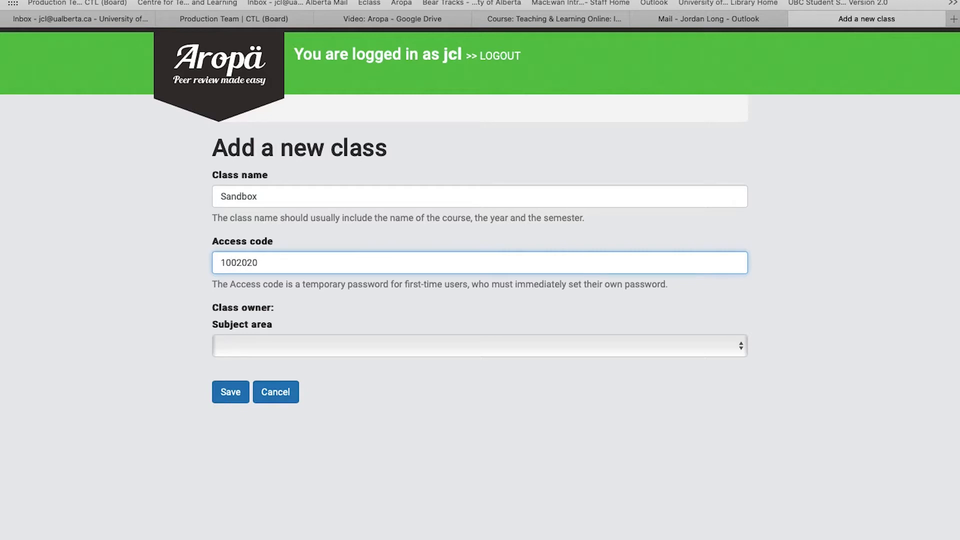
text(01)
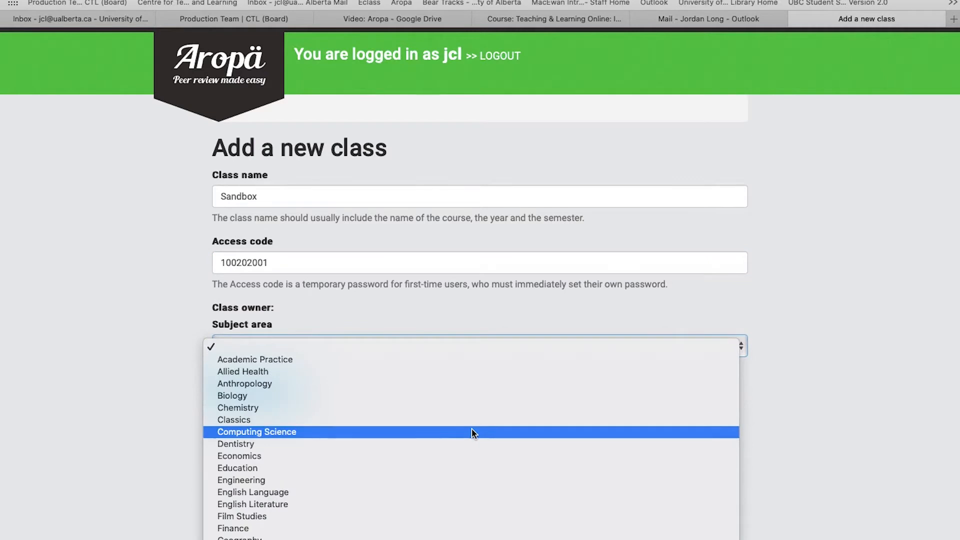
click(238, 407)
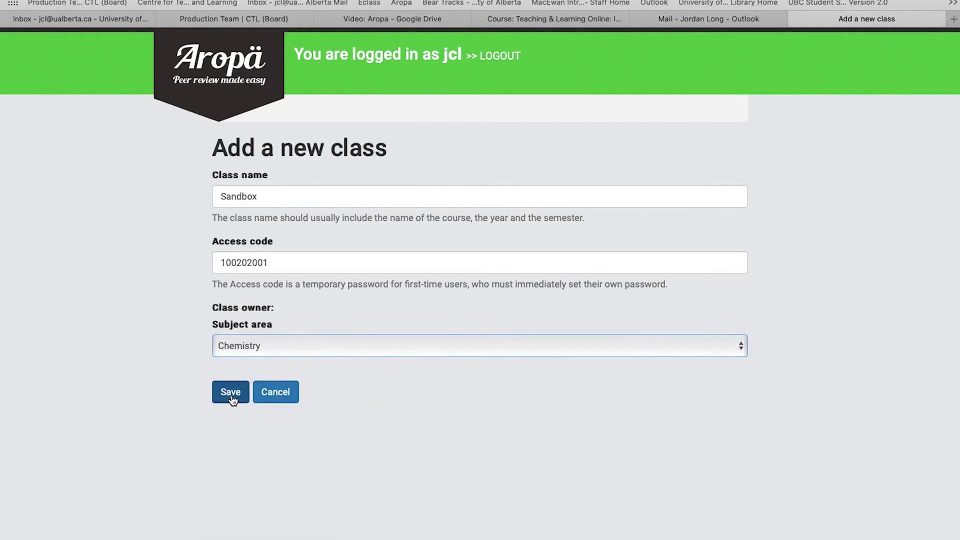
click(230, 392)
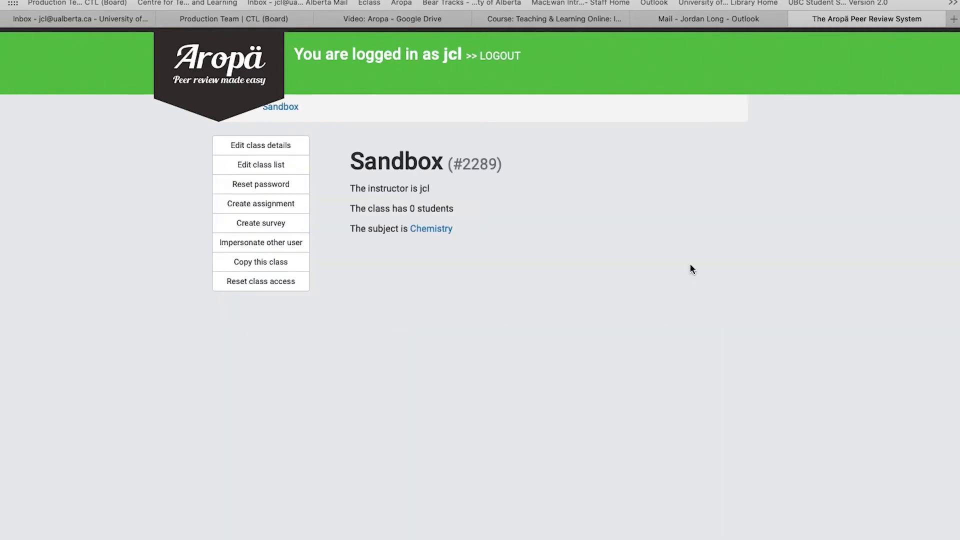
mouse_move(260, 165)
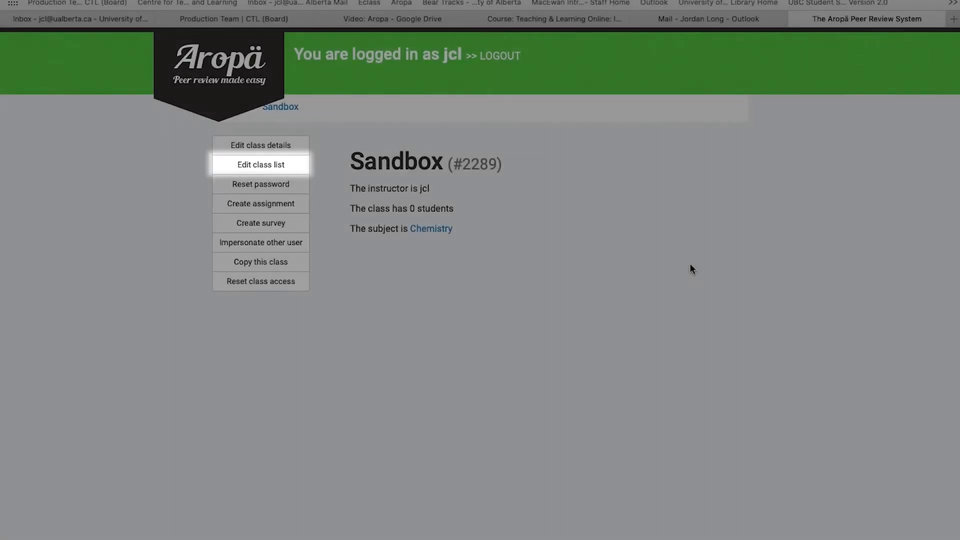
click(260, 164)
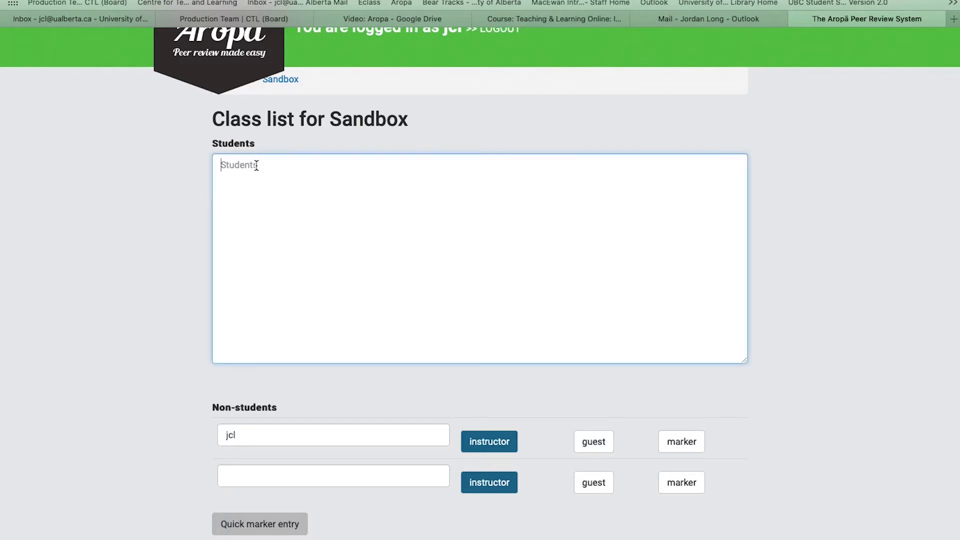
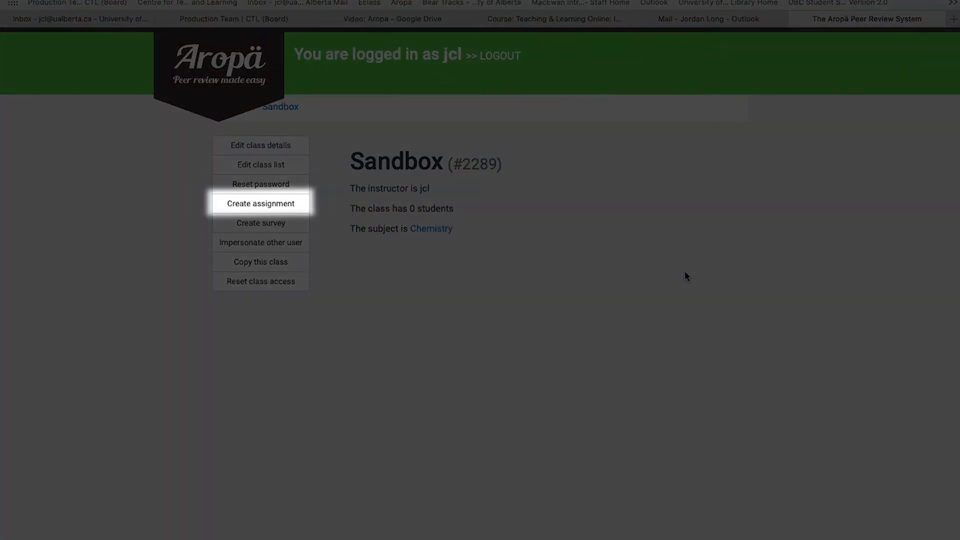
Step: Start a new assignment in Sandbox named Assignment 1
click(259, 203)
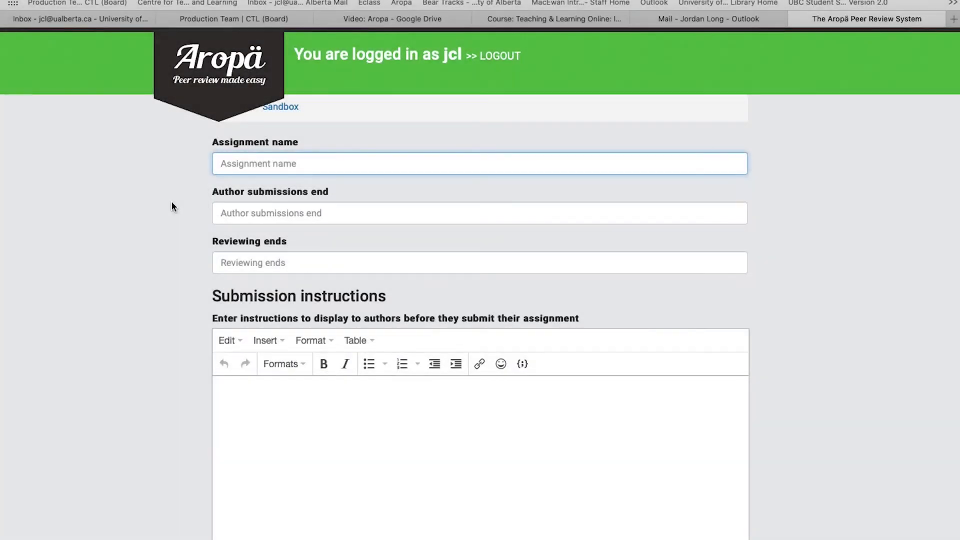
text(Assignment 1)
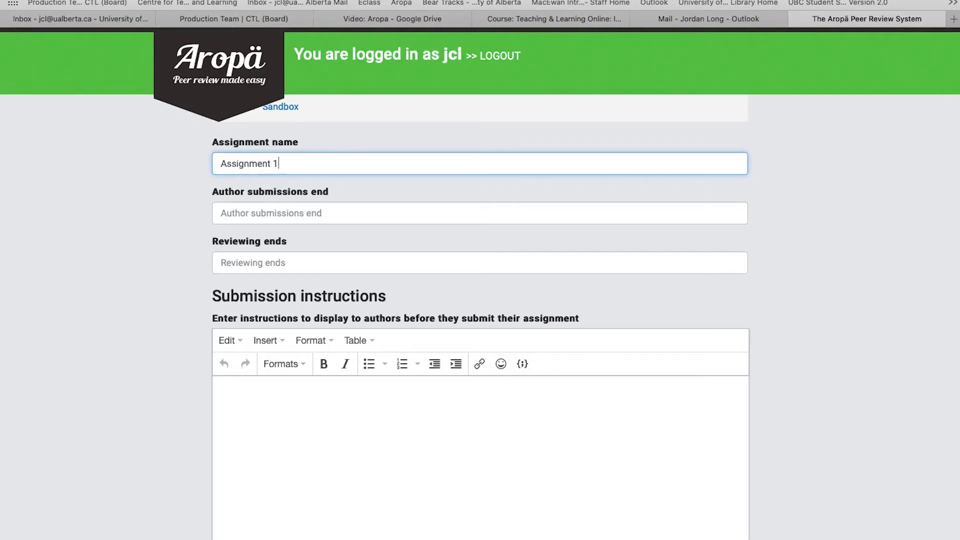
click(181, 254)
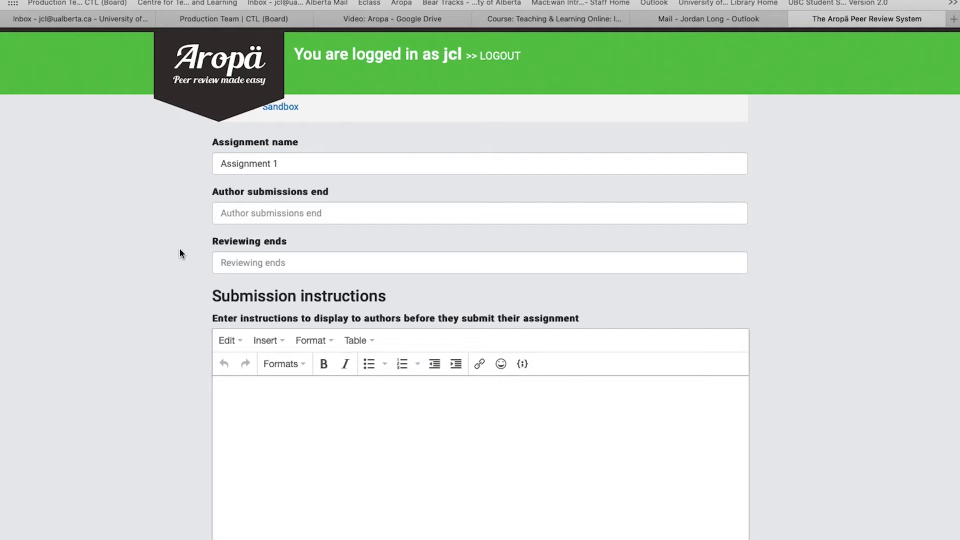
mouse_move(278, 243)
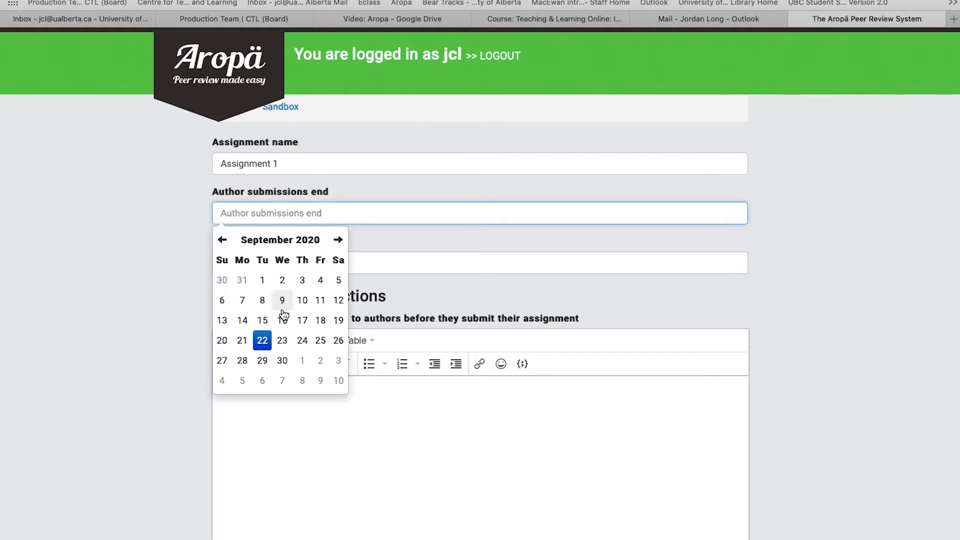
Step: Set author submissions to end 11 October 2020 20:00 and reviewing to end 16 October
click(337, 239)
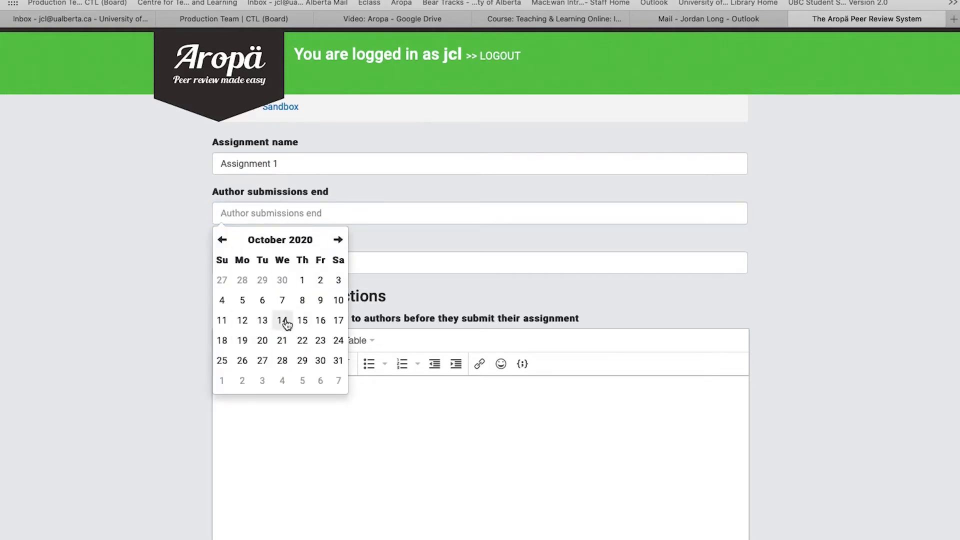
mouse_move(231, 320)
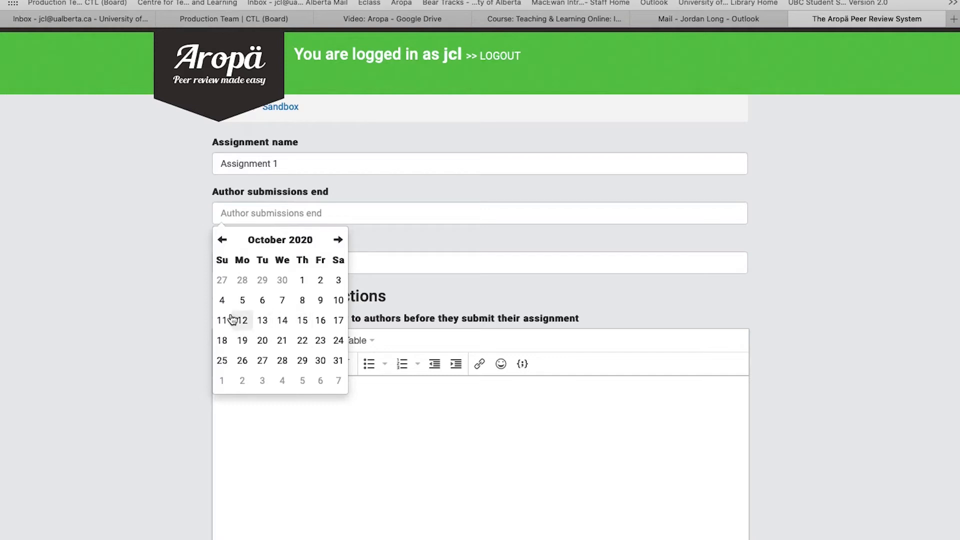
click(221, 319)
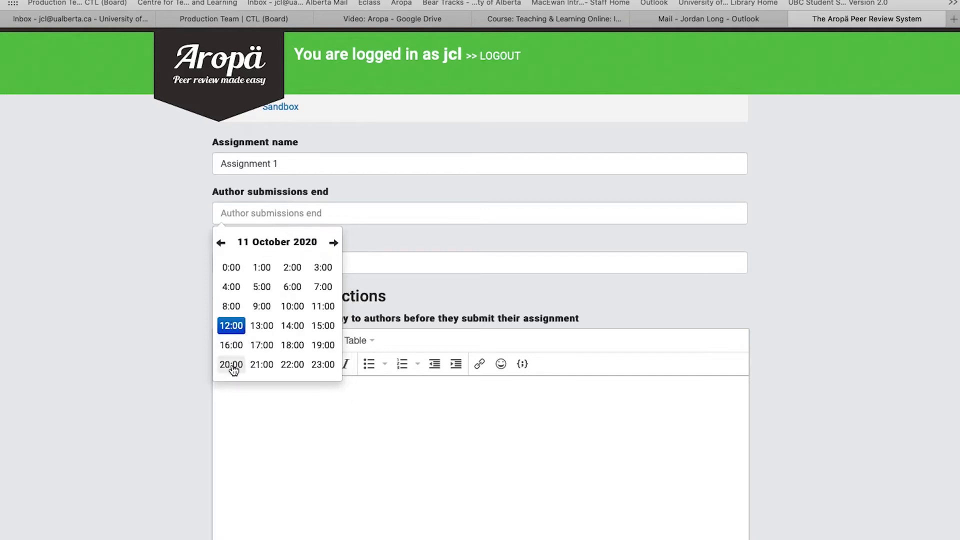
click(231, 364)
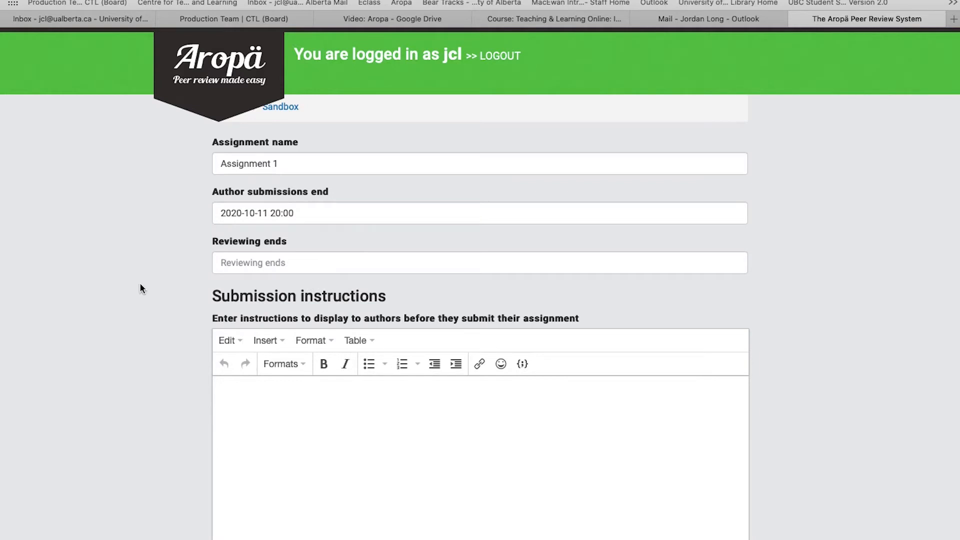
mouse_move(186, 298)
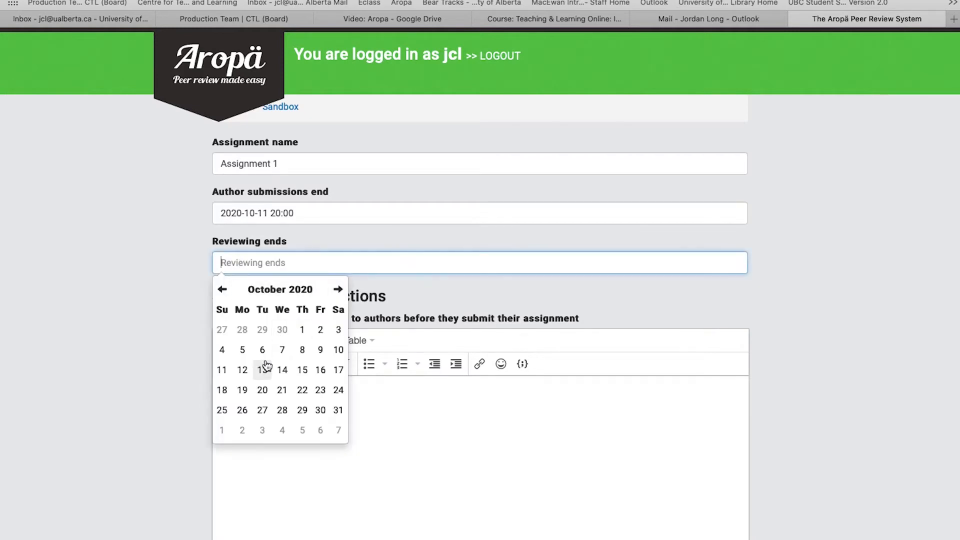
click(320, 369)
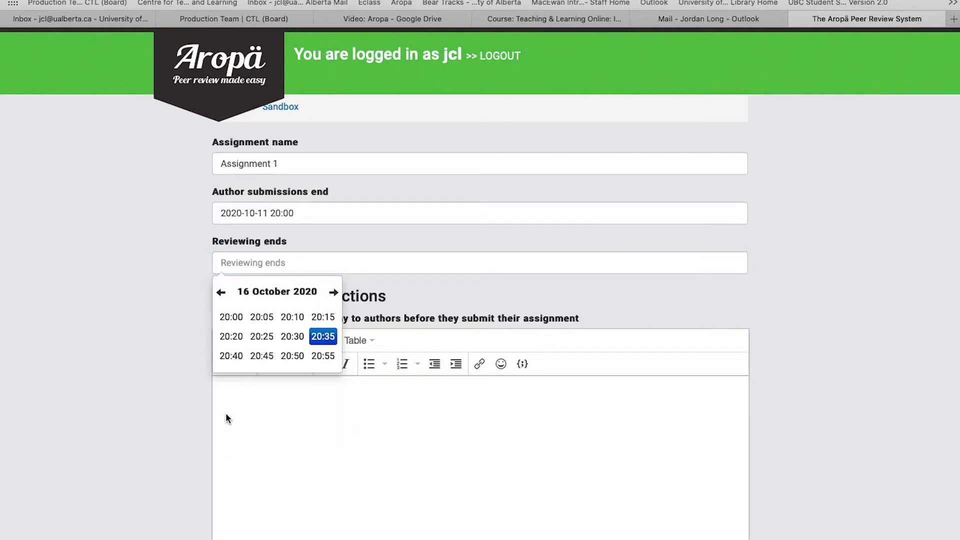
scroll(down, 3)
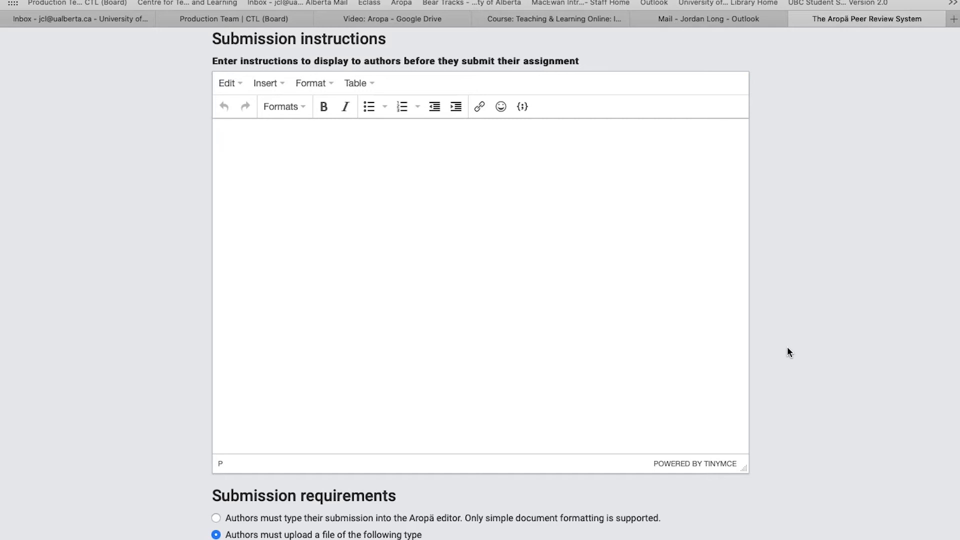
Step: Require a PDF upload with submission instructions "Please upload your PDF here."
scroll(down, 3)
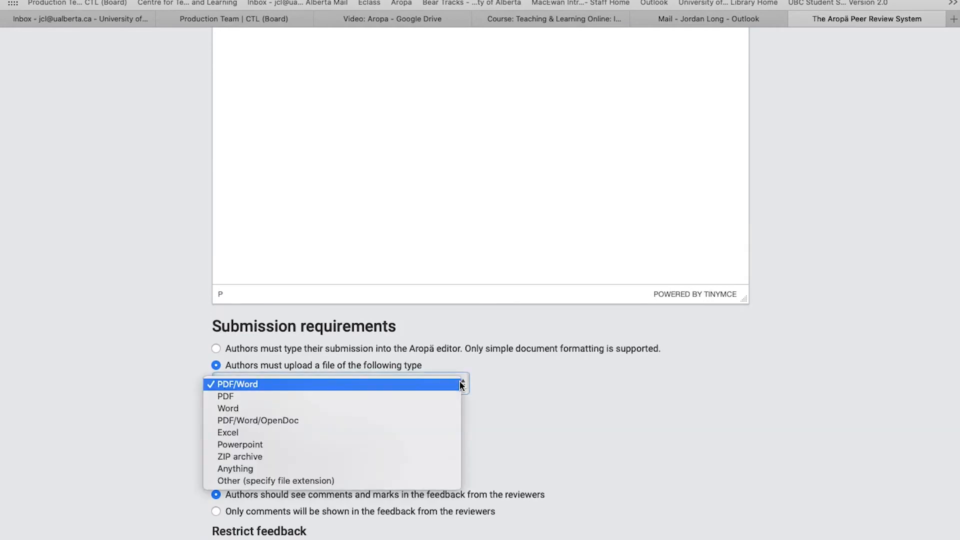
click(225, 396)
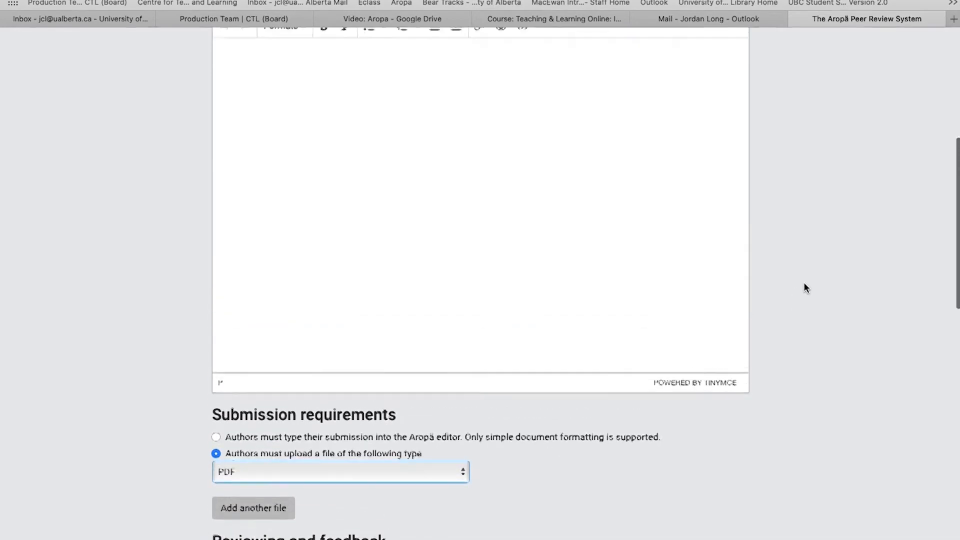
scroll(up, 3)
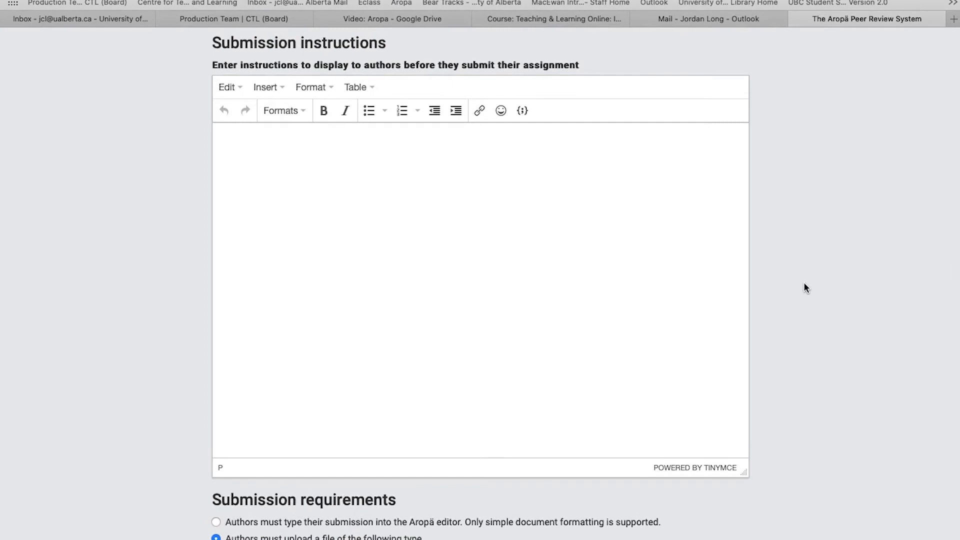
mouse_move(349, 143)
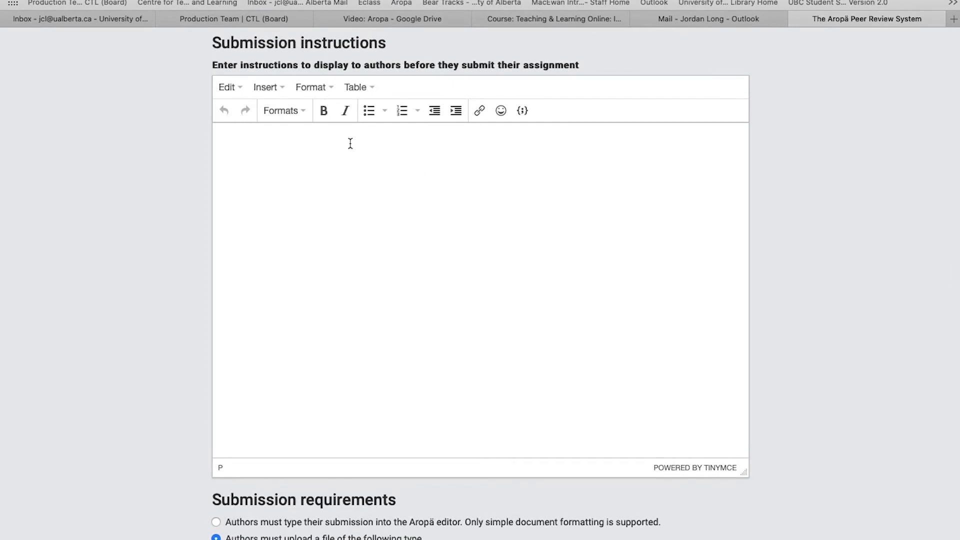
text(P)
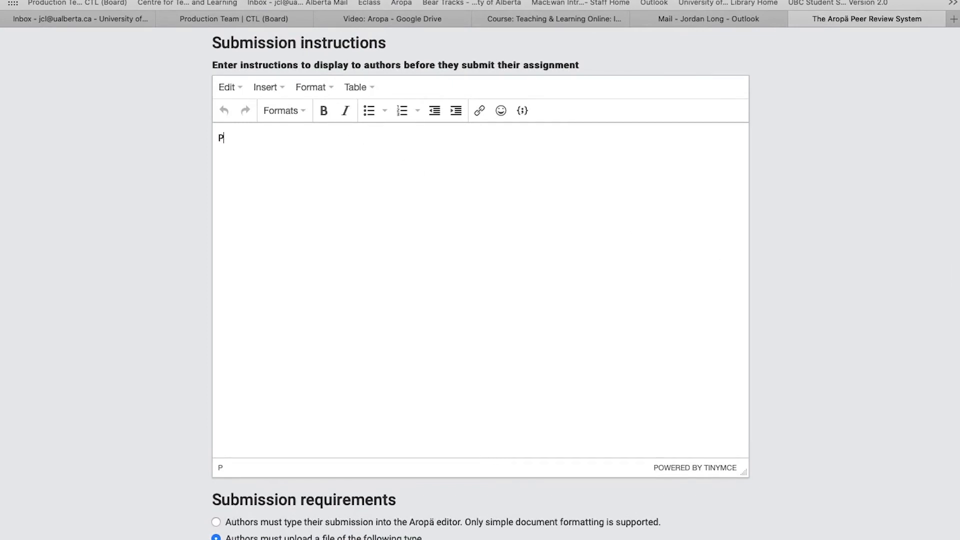
text(lease upload your)
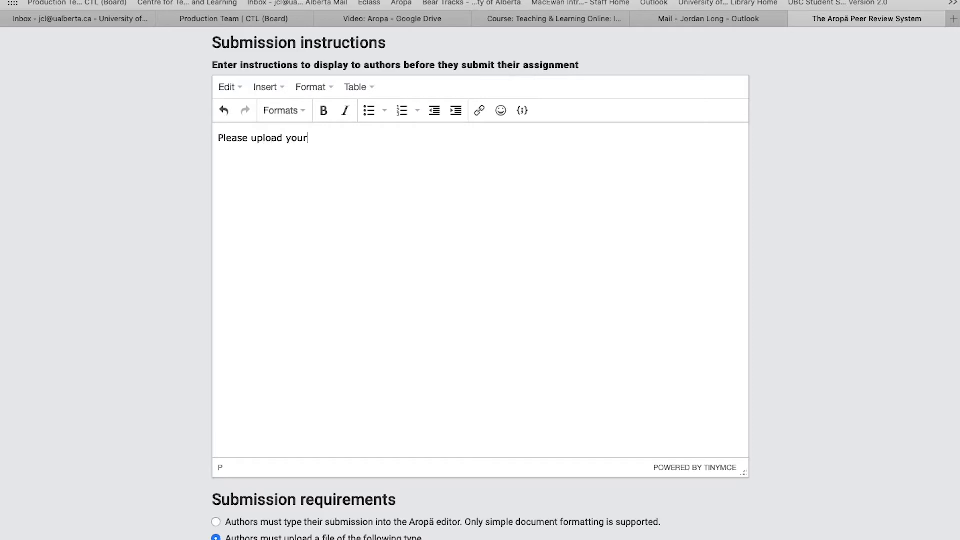
text(PDF here.)
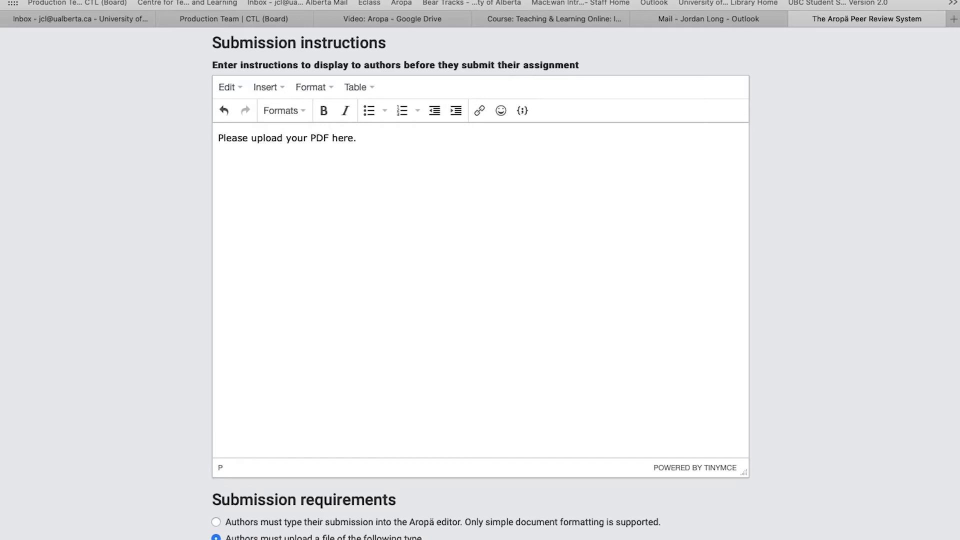
scroll(down, 3)
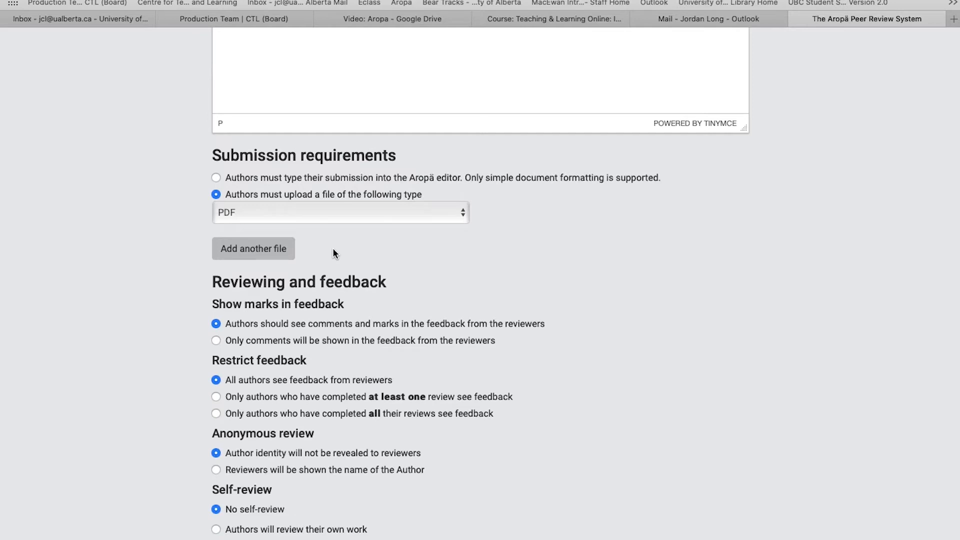
Step: Require a second uploaded file of type Excel
click(253, 249)
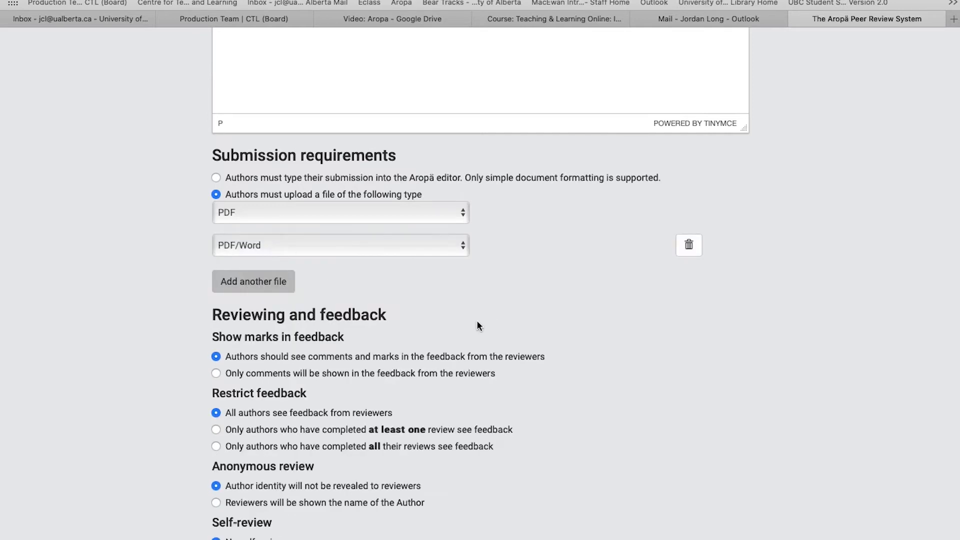
click(340, 245)
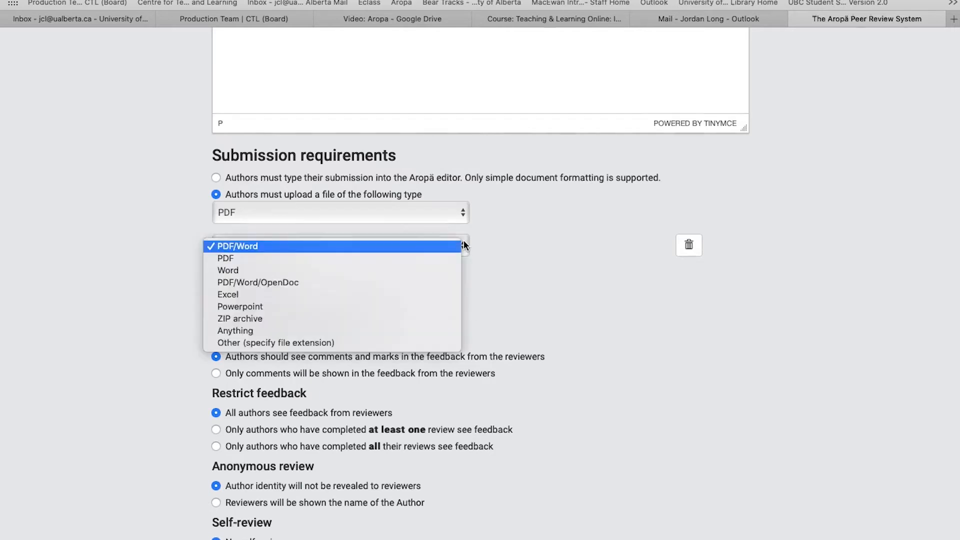
mouse_move(426, 270)
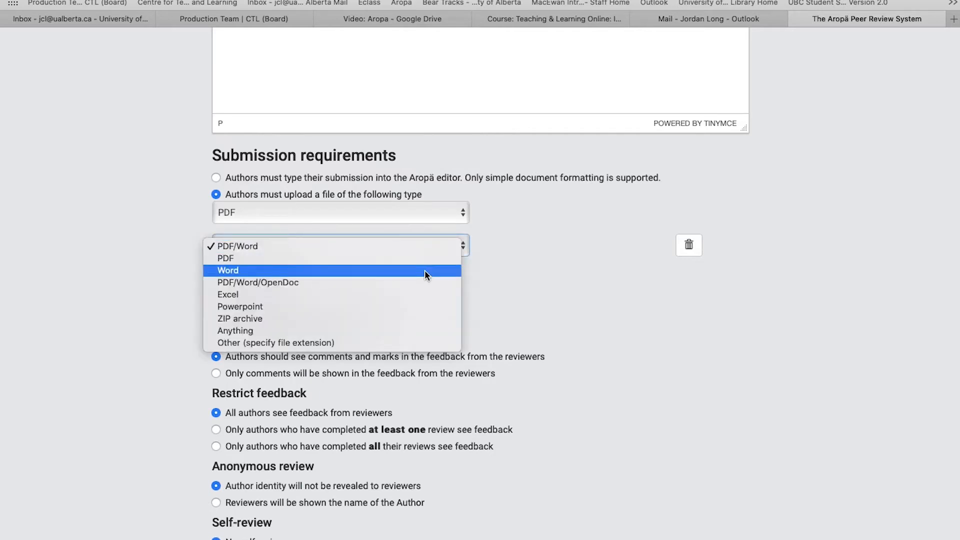
mouse_move(411, 282)
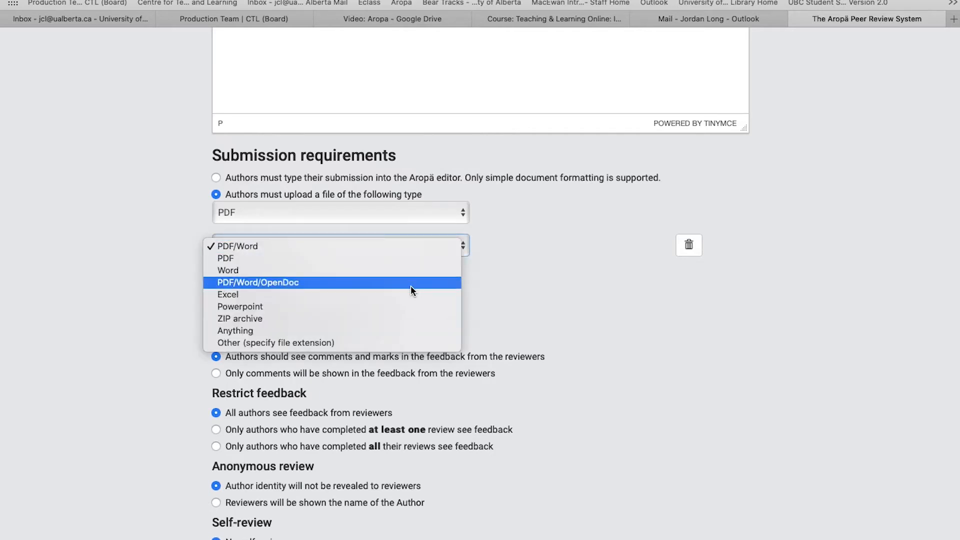
mouse_move(369, 297)
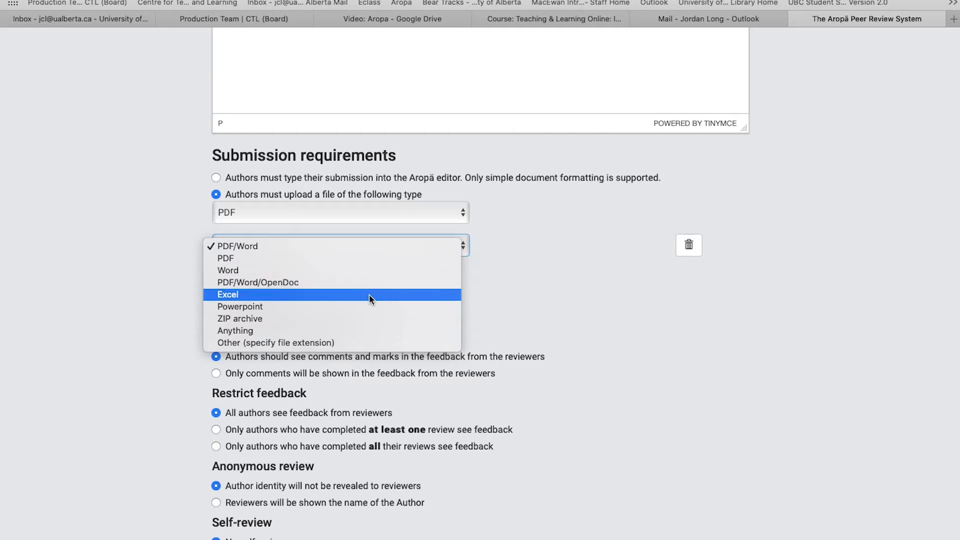
click(228, 294)
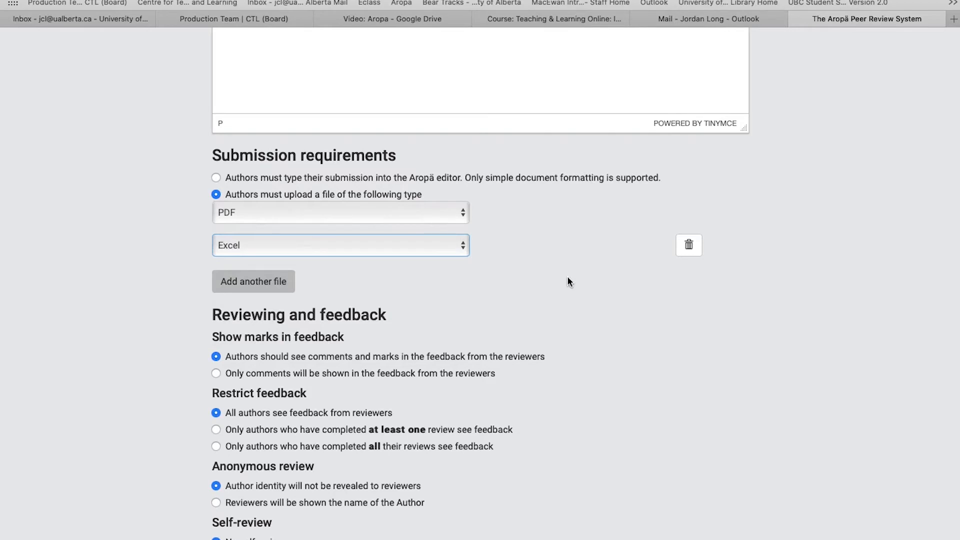
scroll(down, 3)
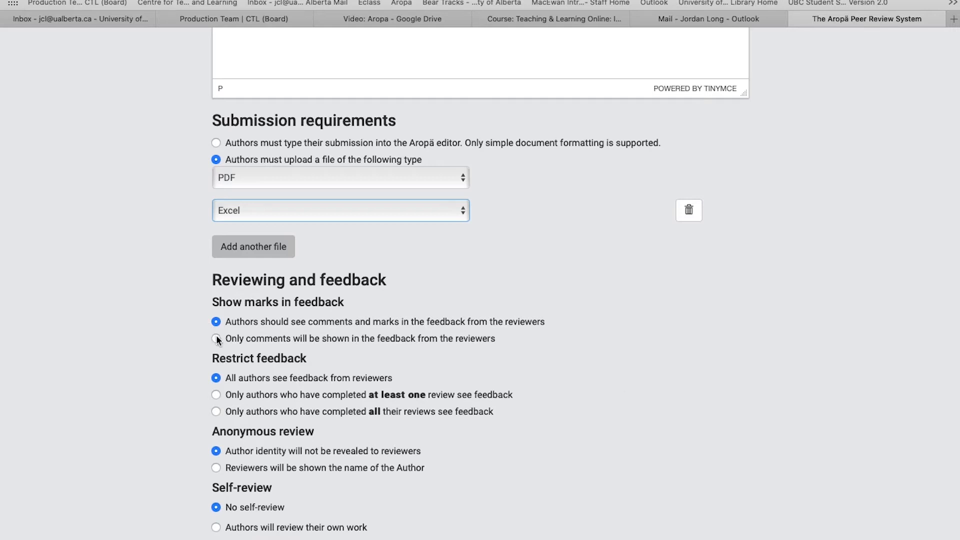
Step: Show only comments in feedback, visible only to authors who completed all their reviews
click(216, 338)
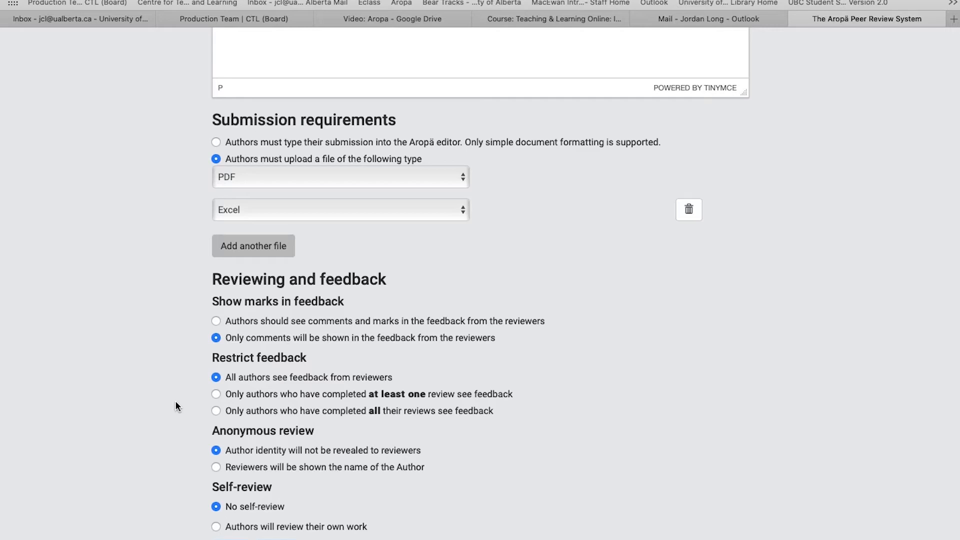
click(216, 411)
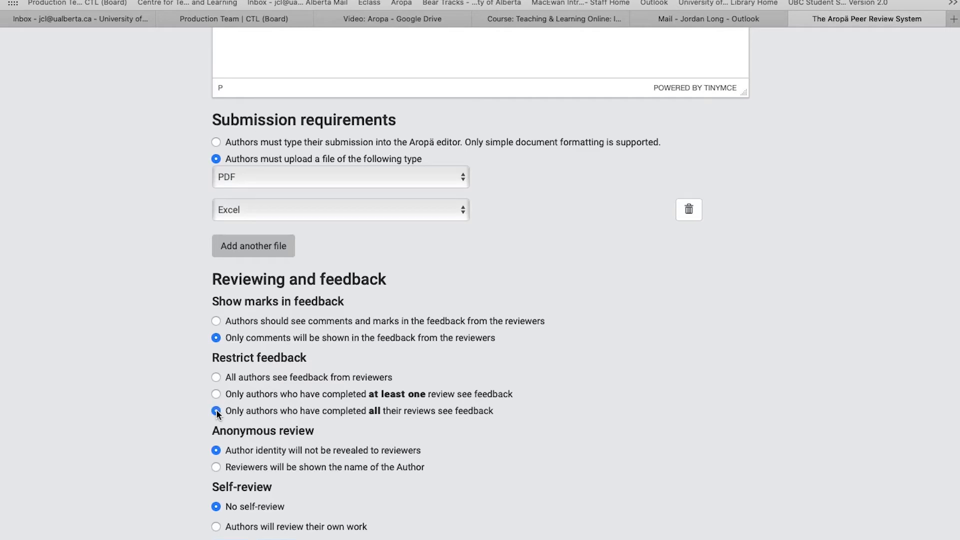
click(216, 411)
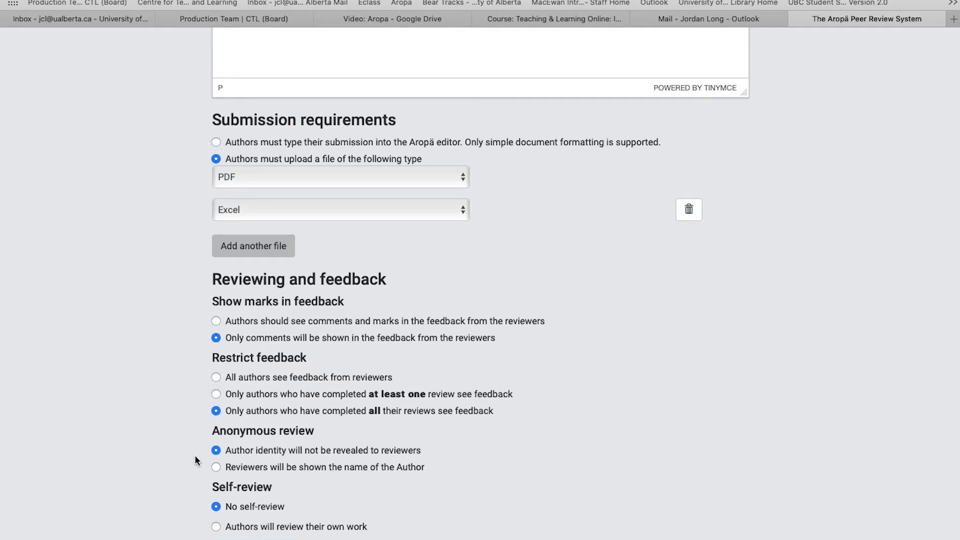
scroll(down, 3)
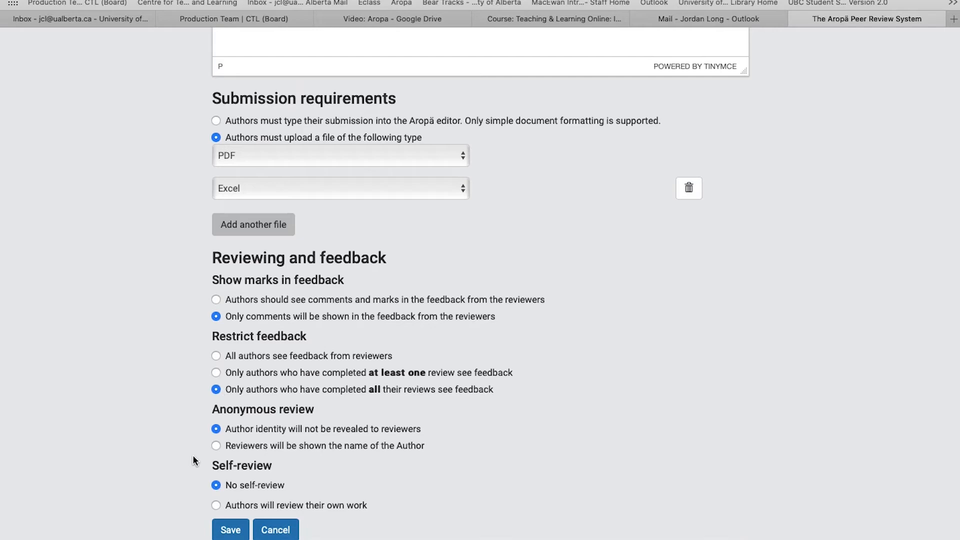
scroll(down, 3)
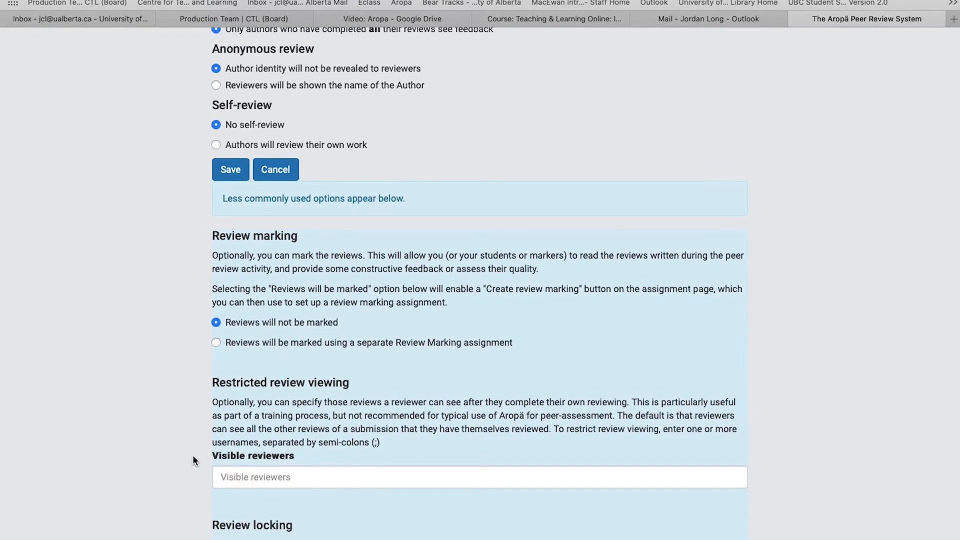
Step: Save the Assignment 1 settings and return to its assignment page
click(230, 170)
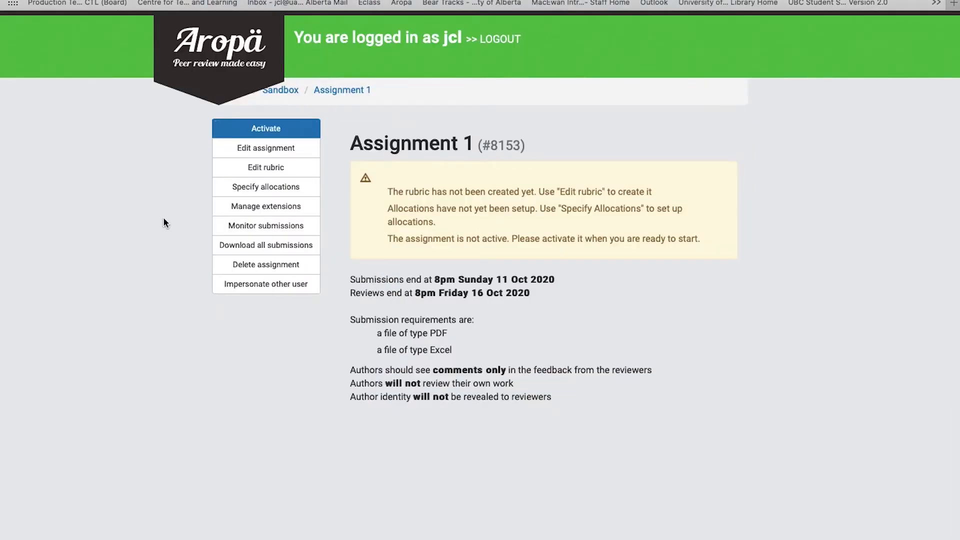
click(266, 129)
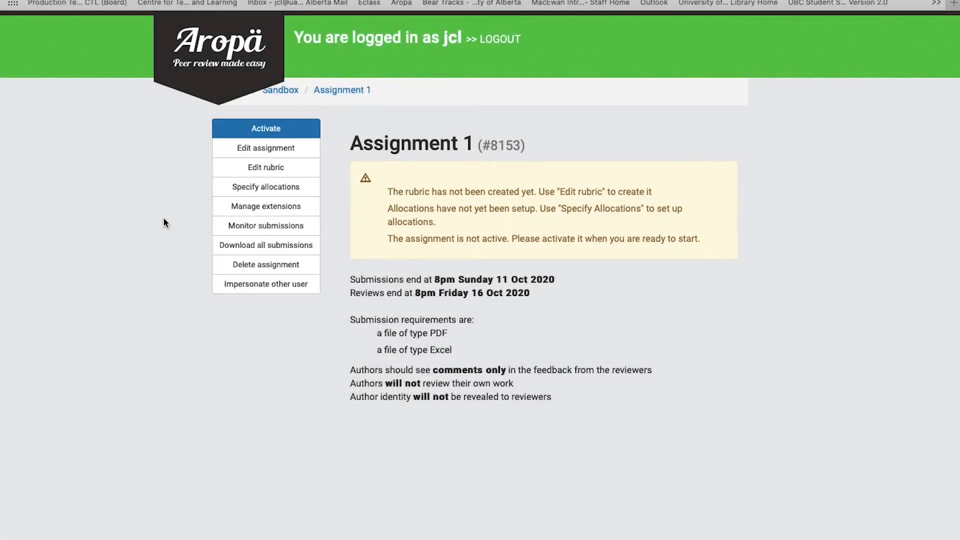
mouse_move(208, 178)
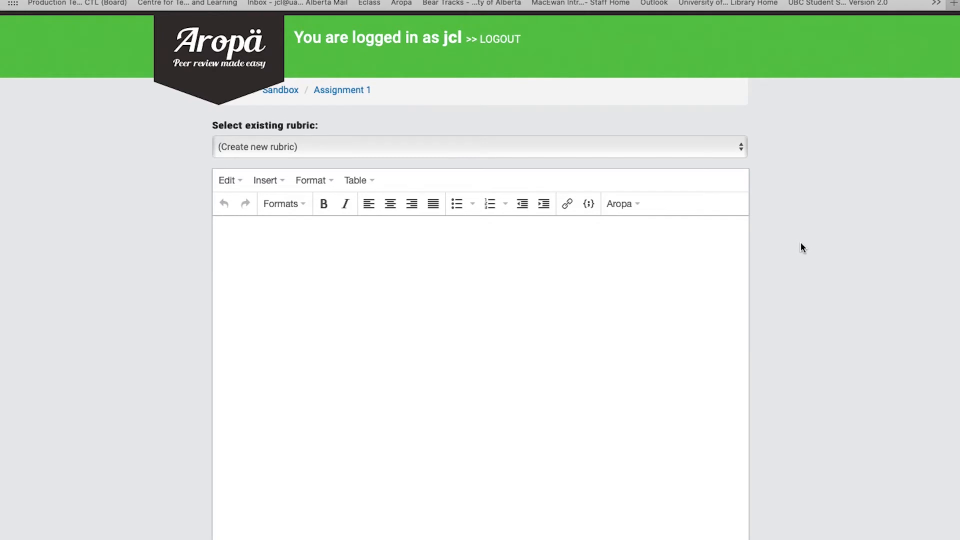
mouse_move(762, 173)
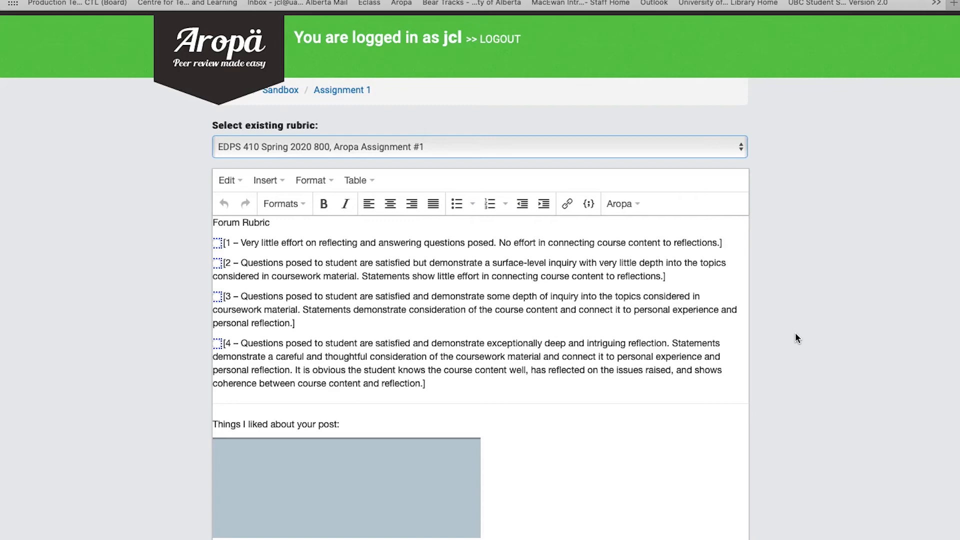
Step: Load the existing rubric from EDPS 410 Spring 2020 800, Aropa Assignment #1 into the editor
click(622, 203)
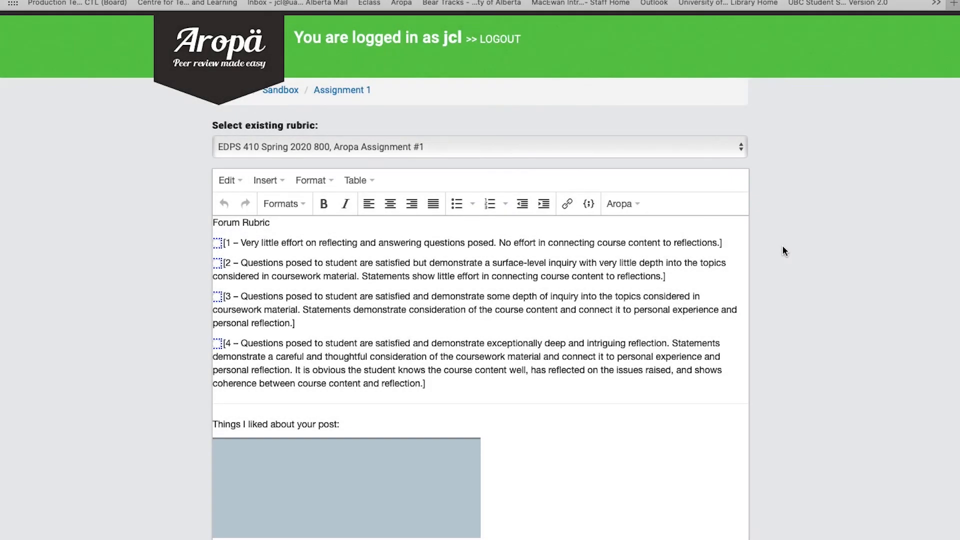
scroll(down, 3)
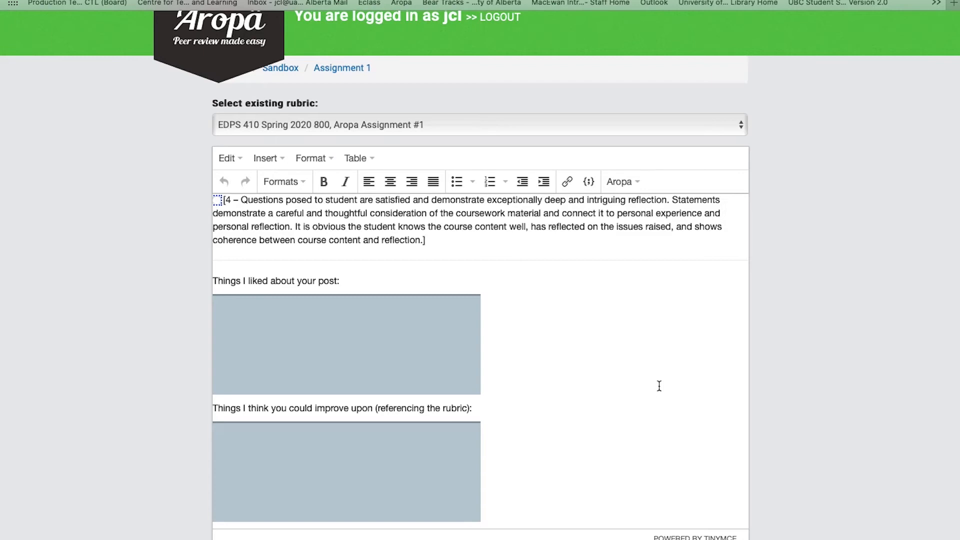
mouse_move(810, 357)
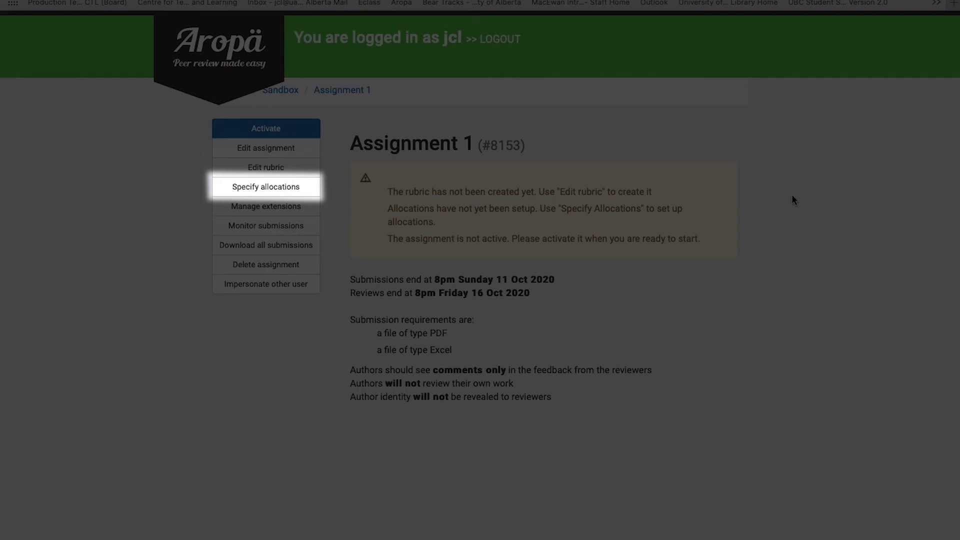
Step: Allocate reviewers randomly with 2 submissions per reviewer and save the allocations
click(266, 187)
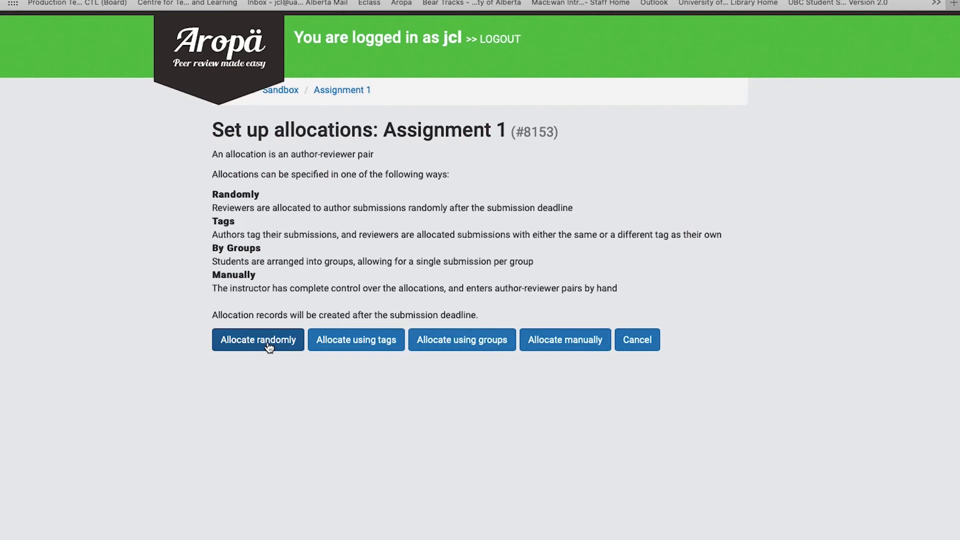
click(257, 340)
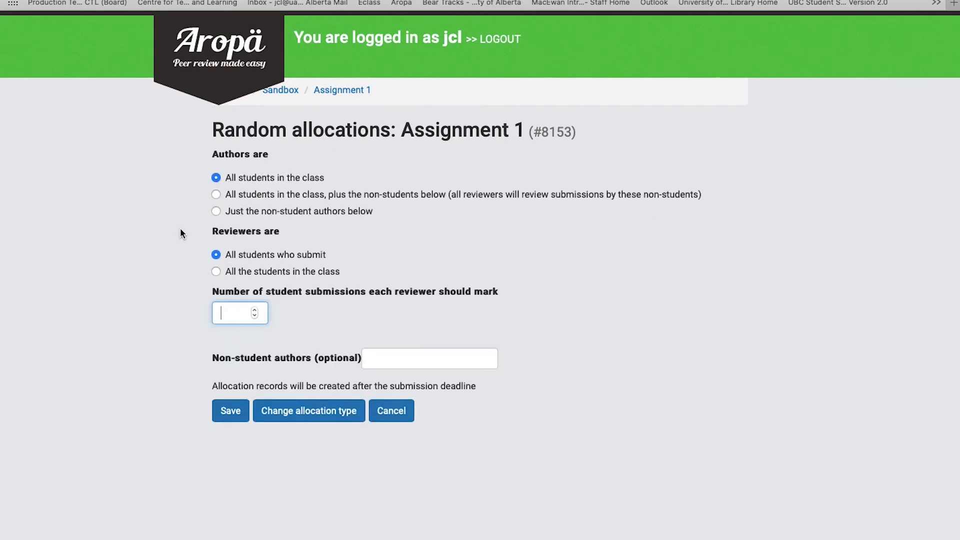
mouse_move(205, 202)
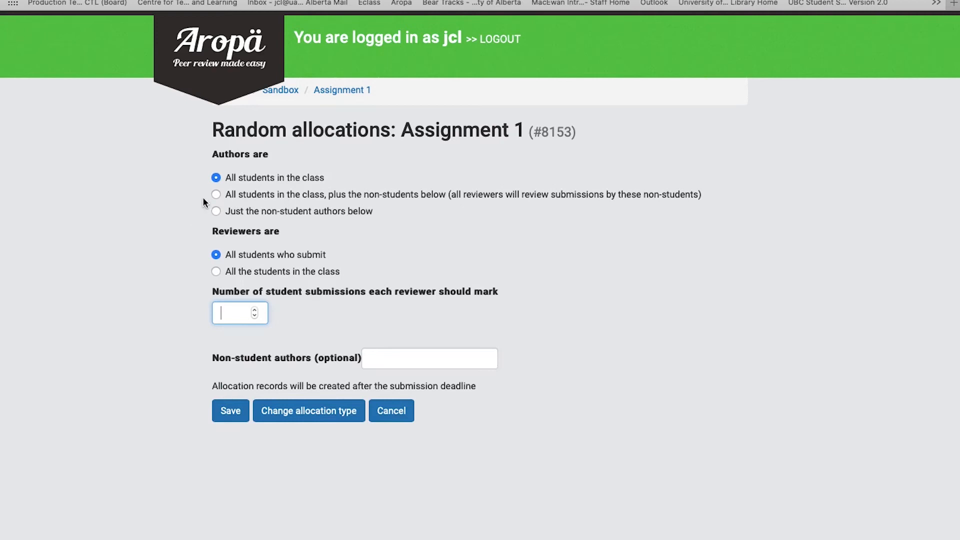
mouse_move(177, 250)
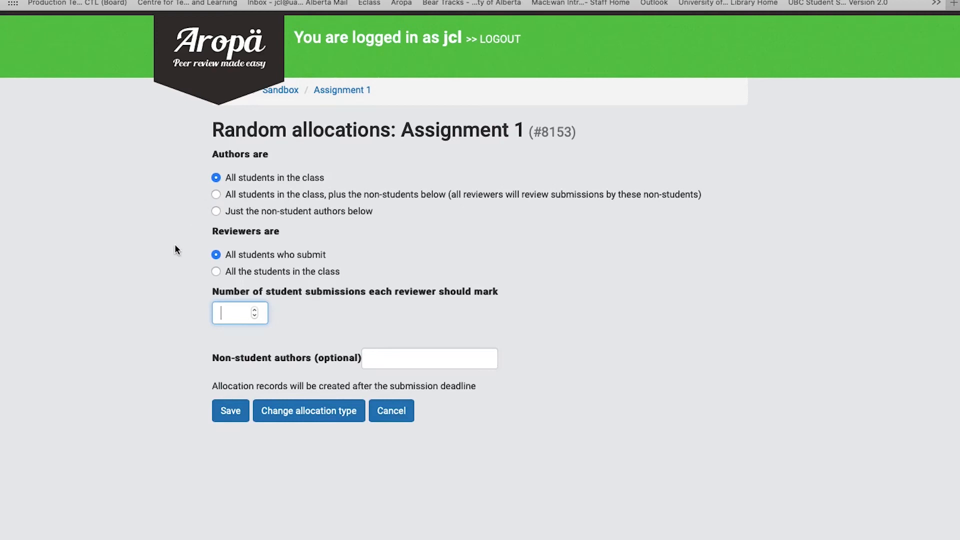
mouse_move(519, 274)
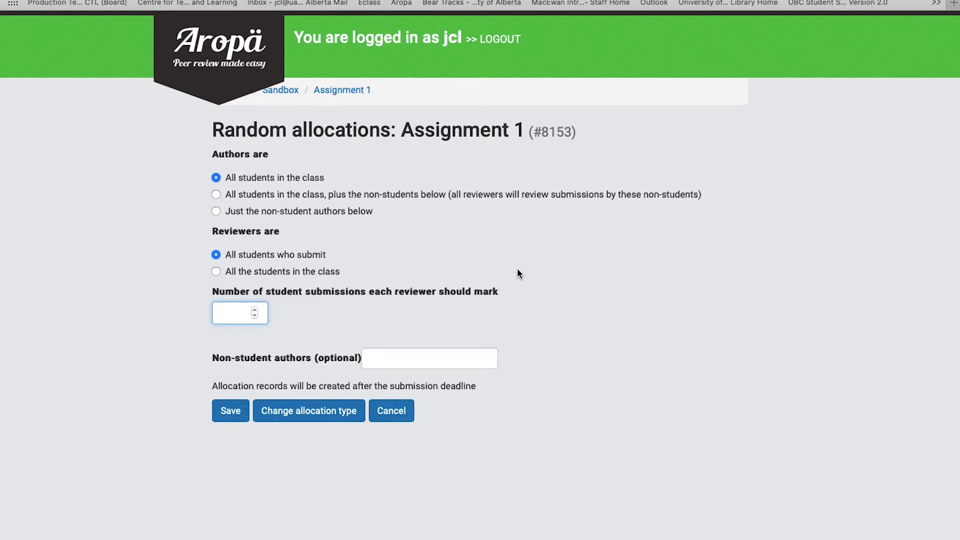
click(239, 312)
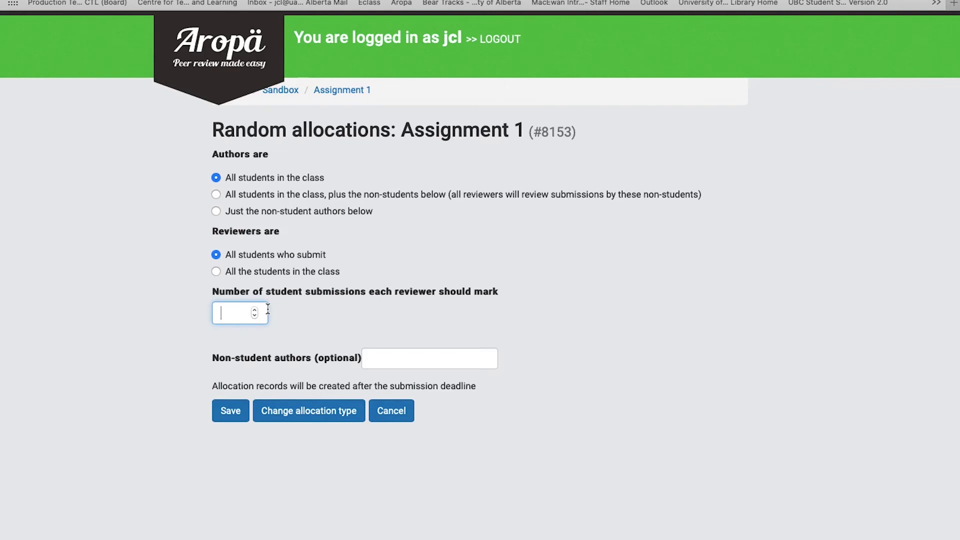
text(2)
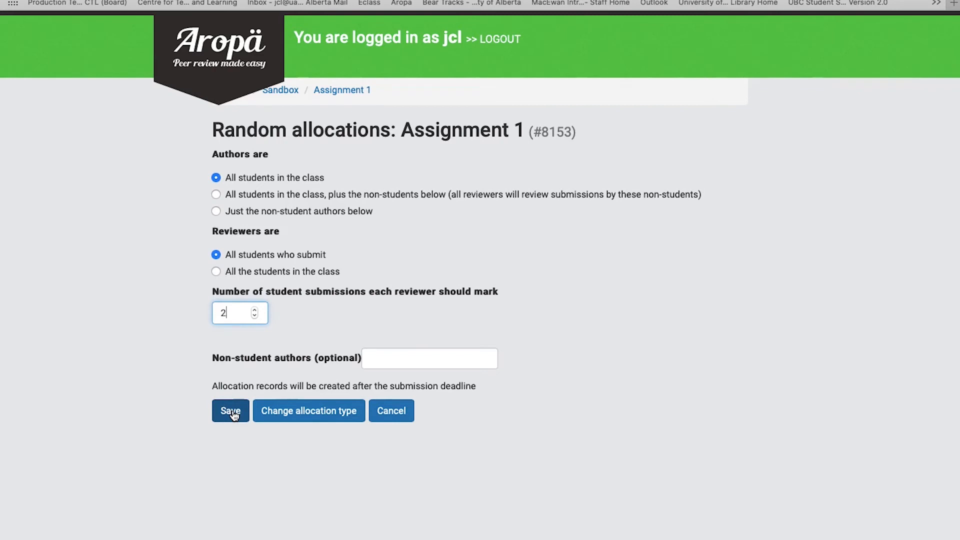
mouse_move(462, 279)
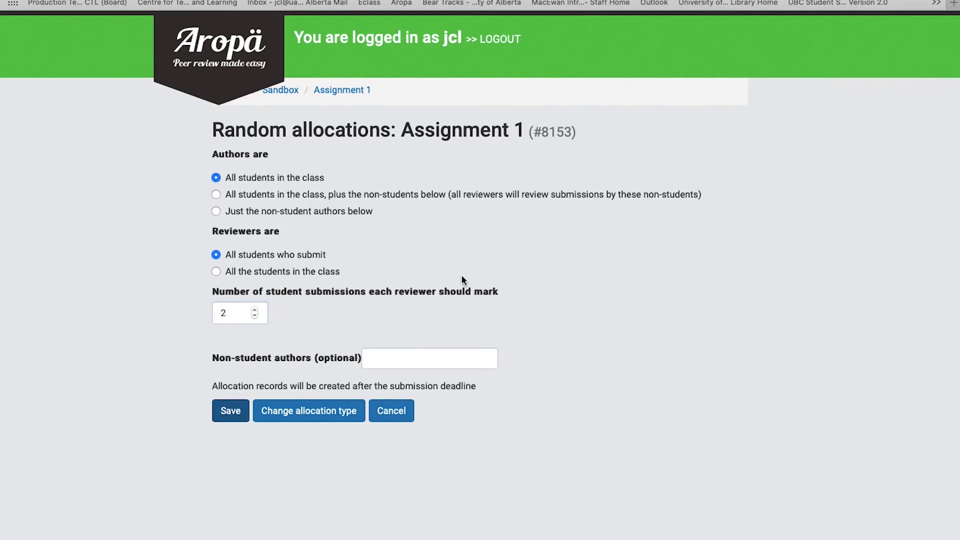
click(230, 409)
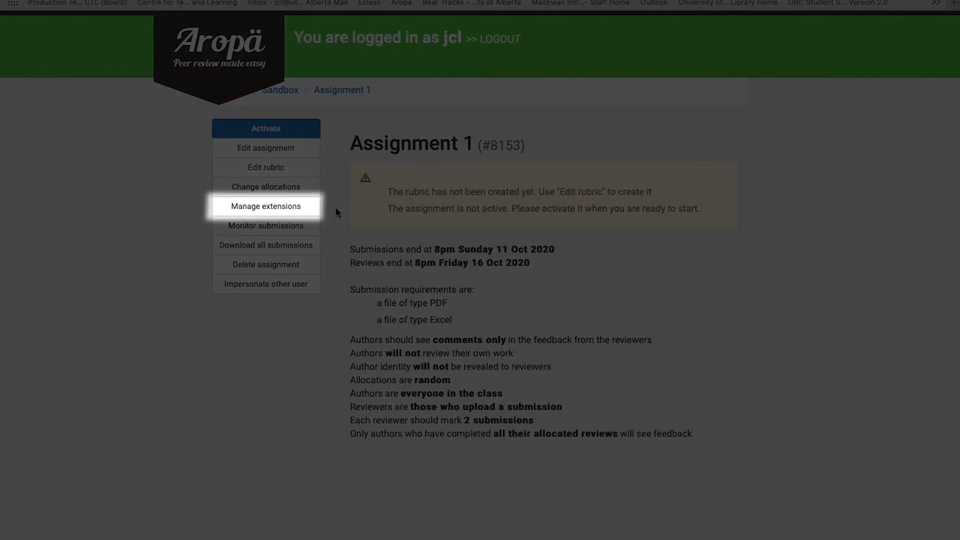
click(265, 206)
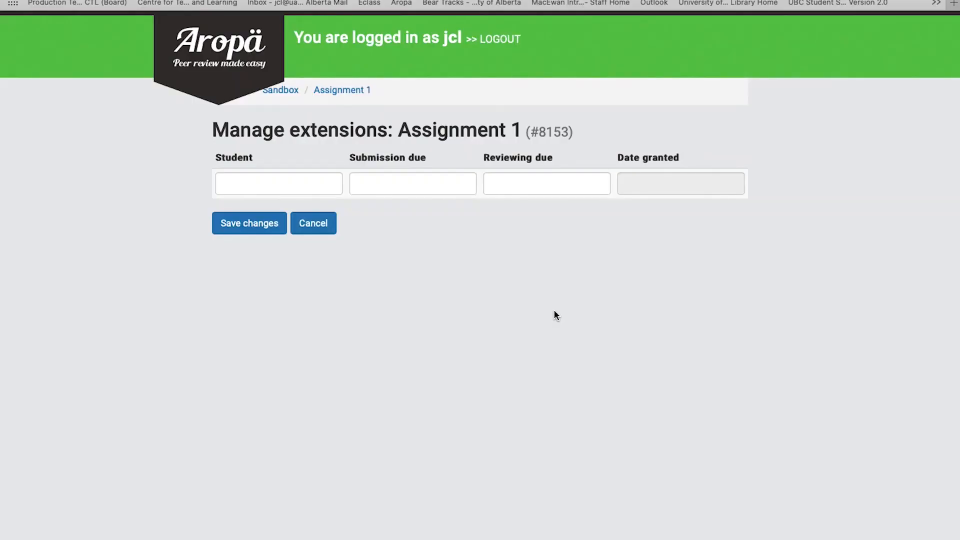
click(313, 223)
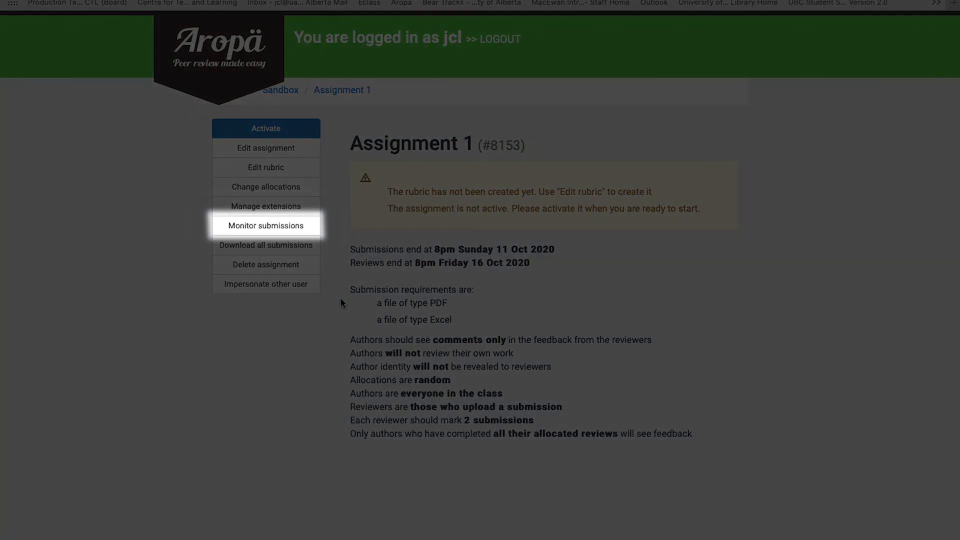
click(265, 224)
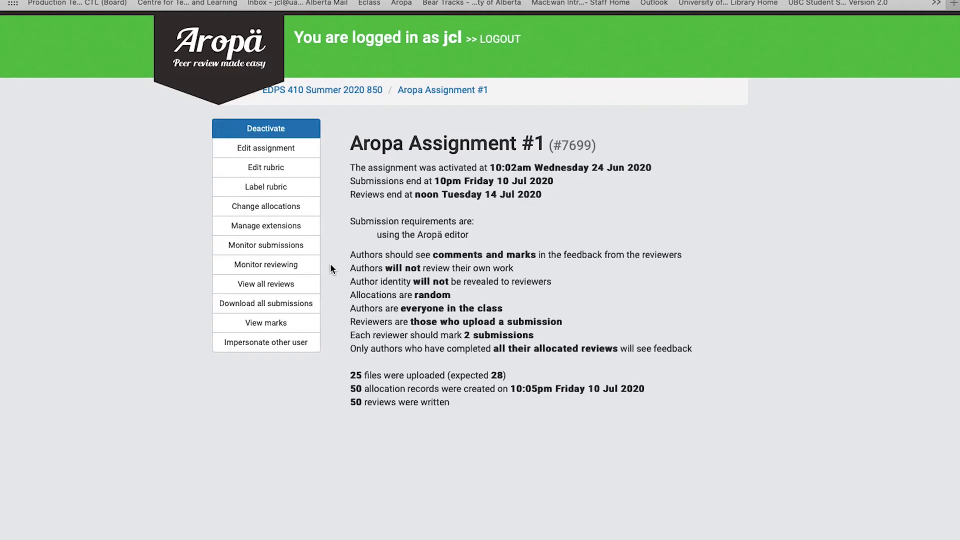
mouse_move(265, 264)
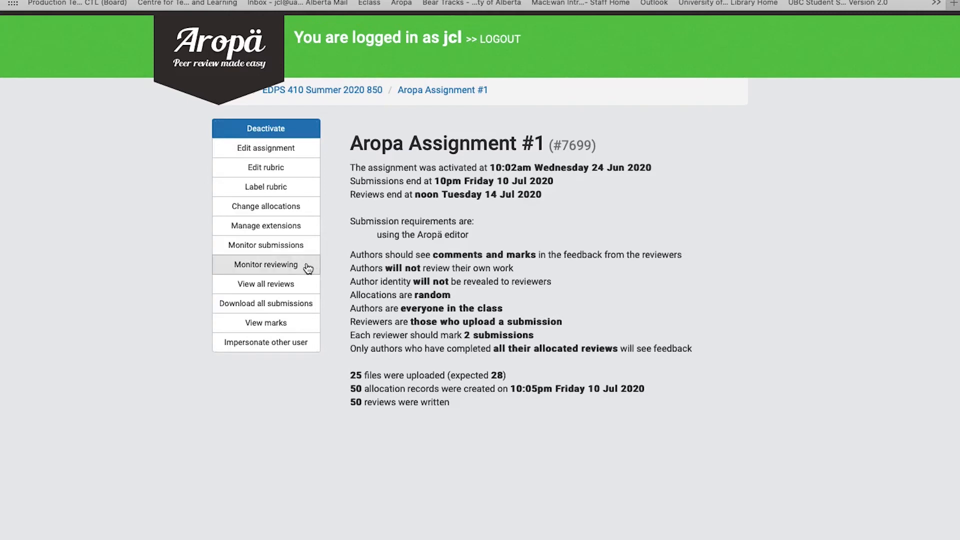
click(266, 264)
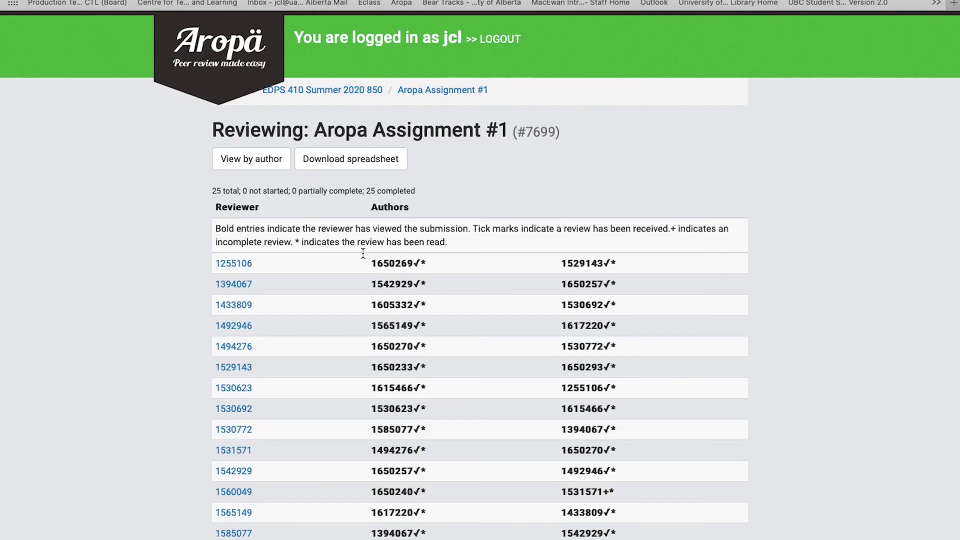
mouse_move(121, 327)
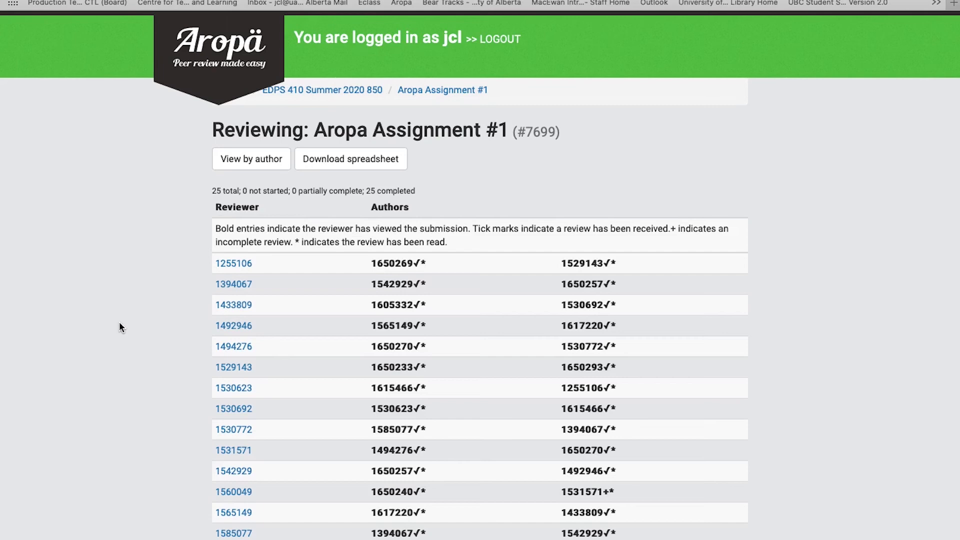
click(441, 90)
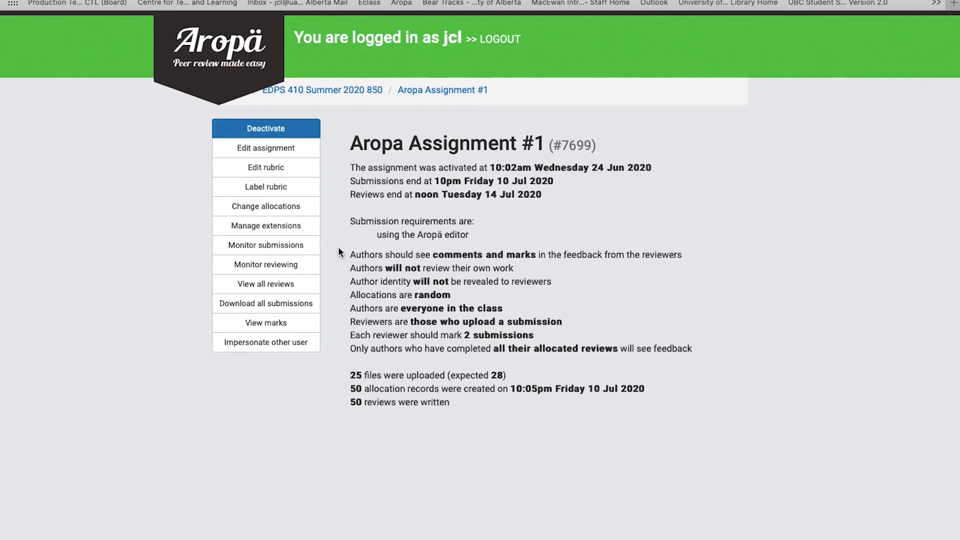
mouse_move(265, 283)
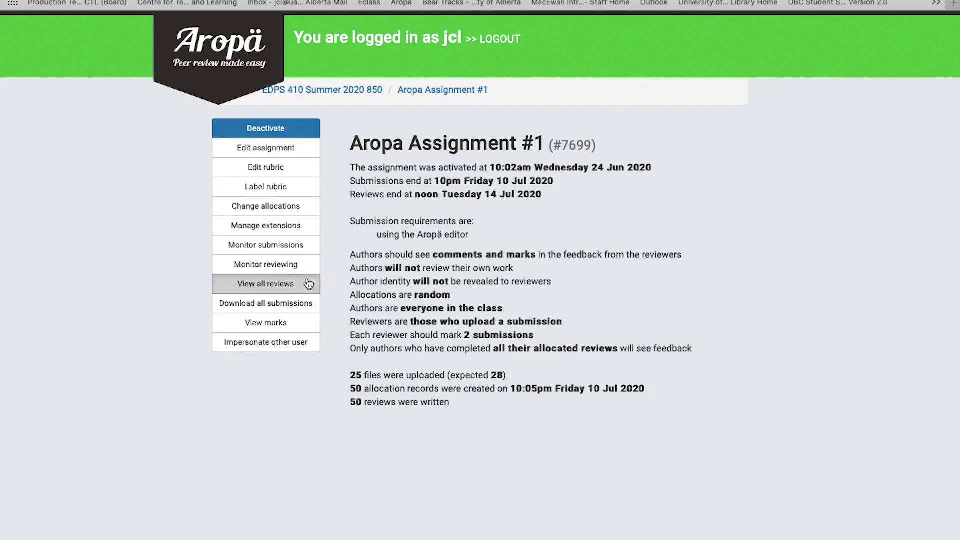
click(265, 283)
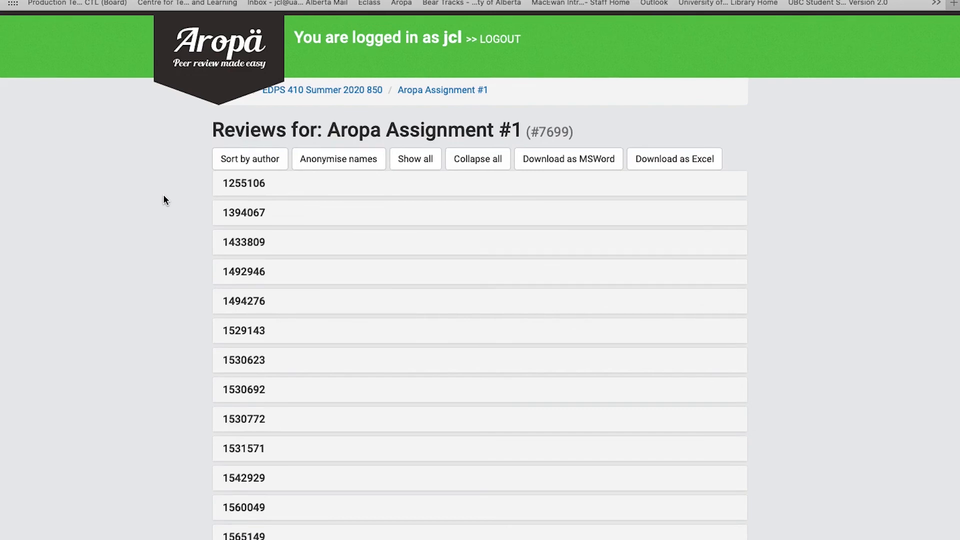
click(244, 183)
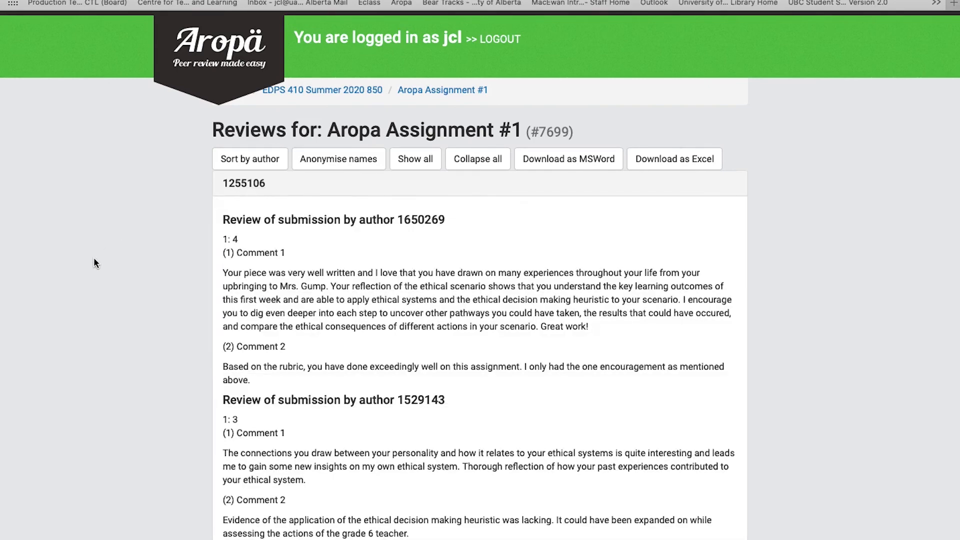
mouse_move(133, 262)
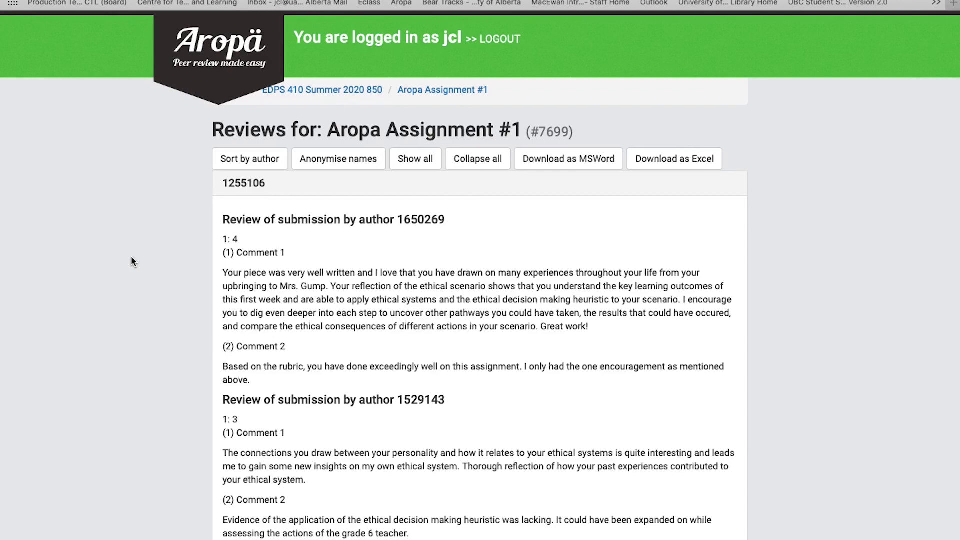
click(442, 90)
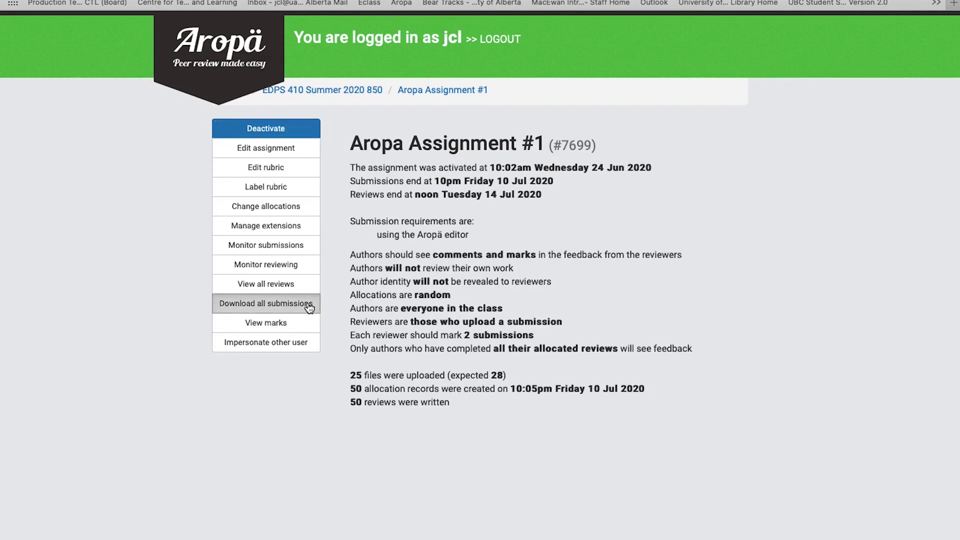
mouse_move(419, 447)
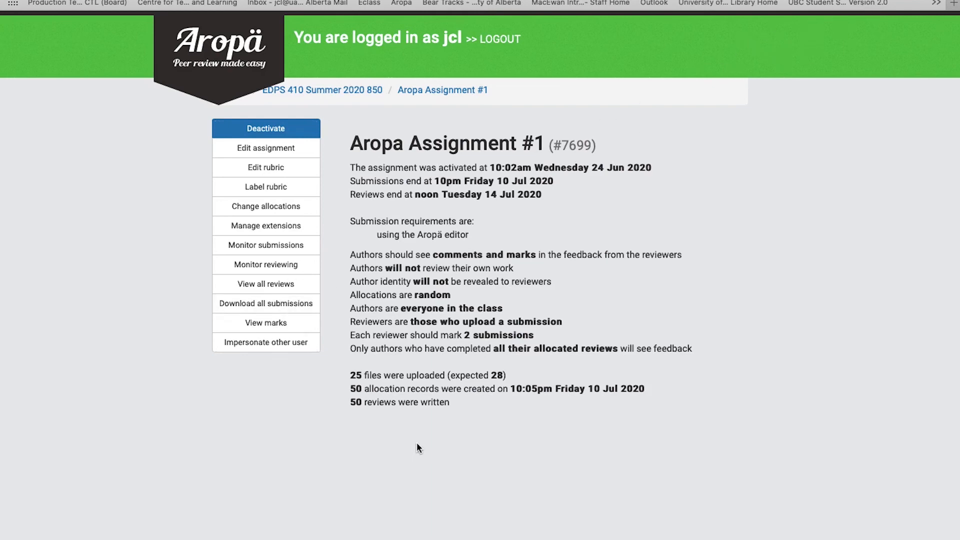